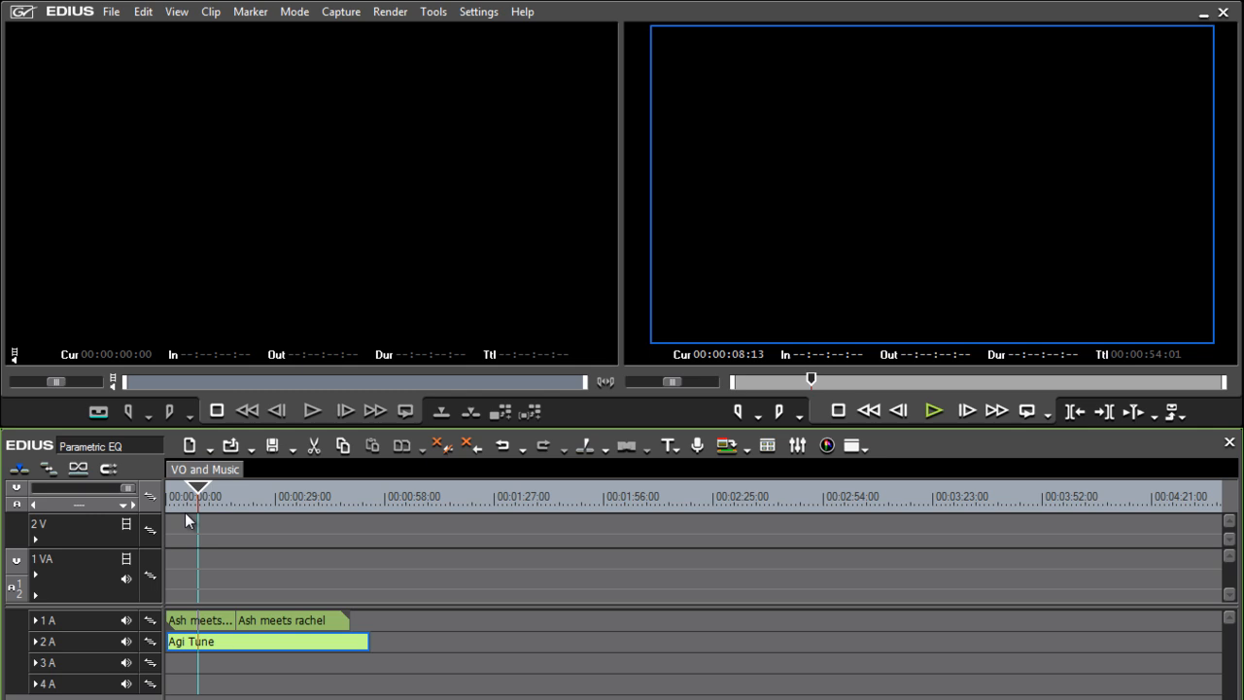
mouse_move(215, 539)
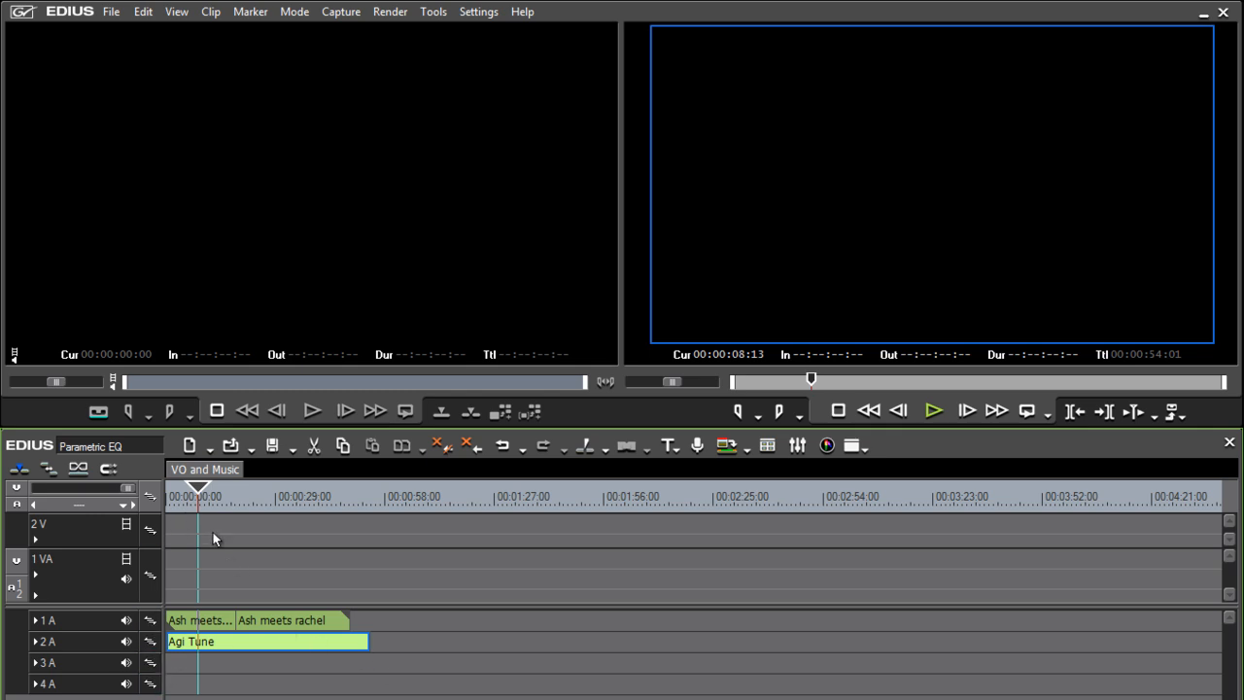
mouse_move(409, 641)
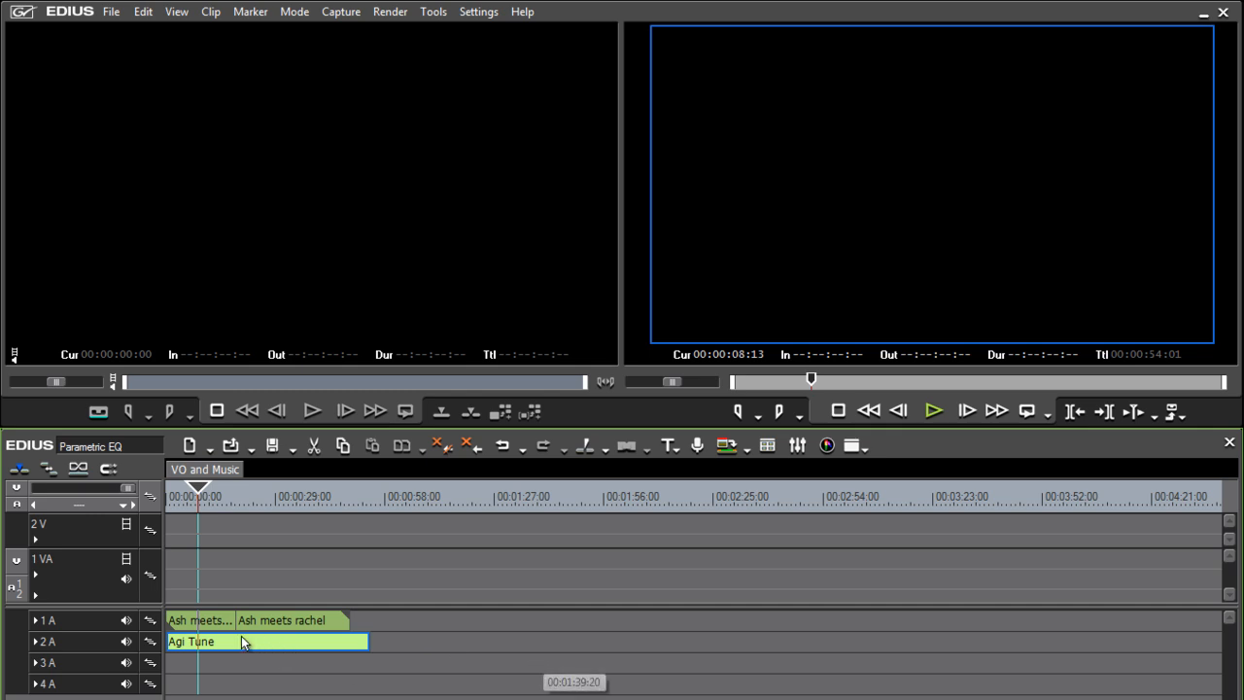
mouse_move(367, 566)
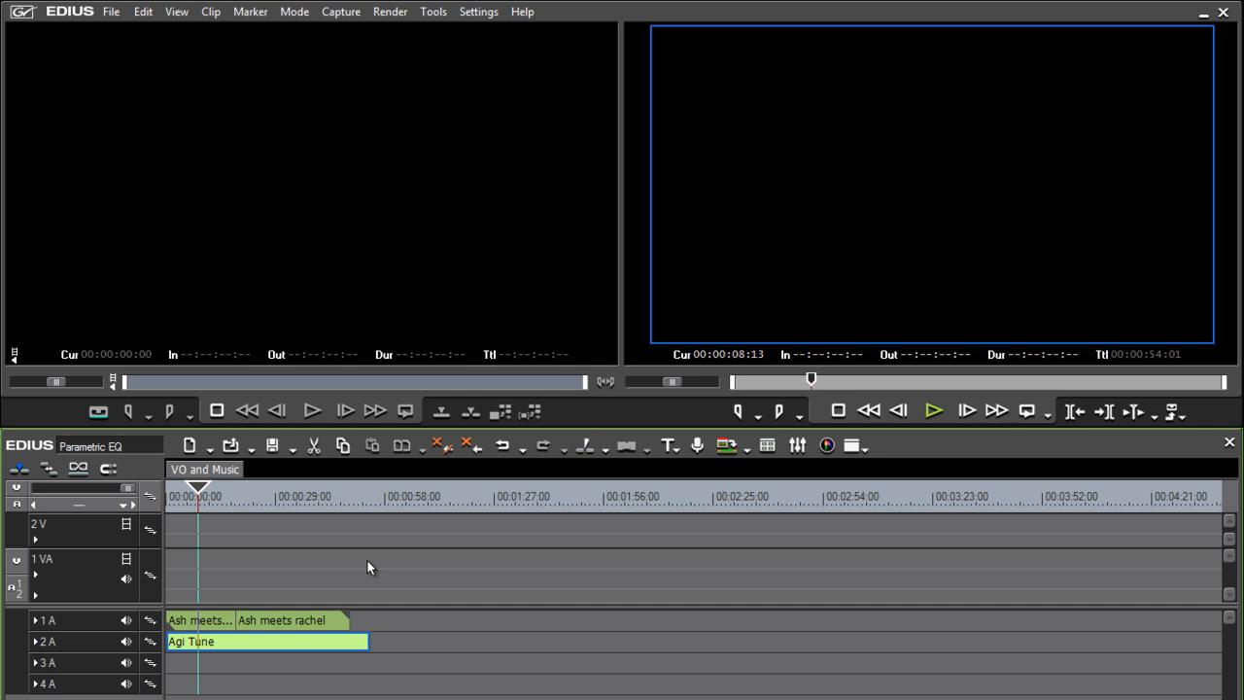
mouse_move(220, 568)
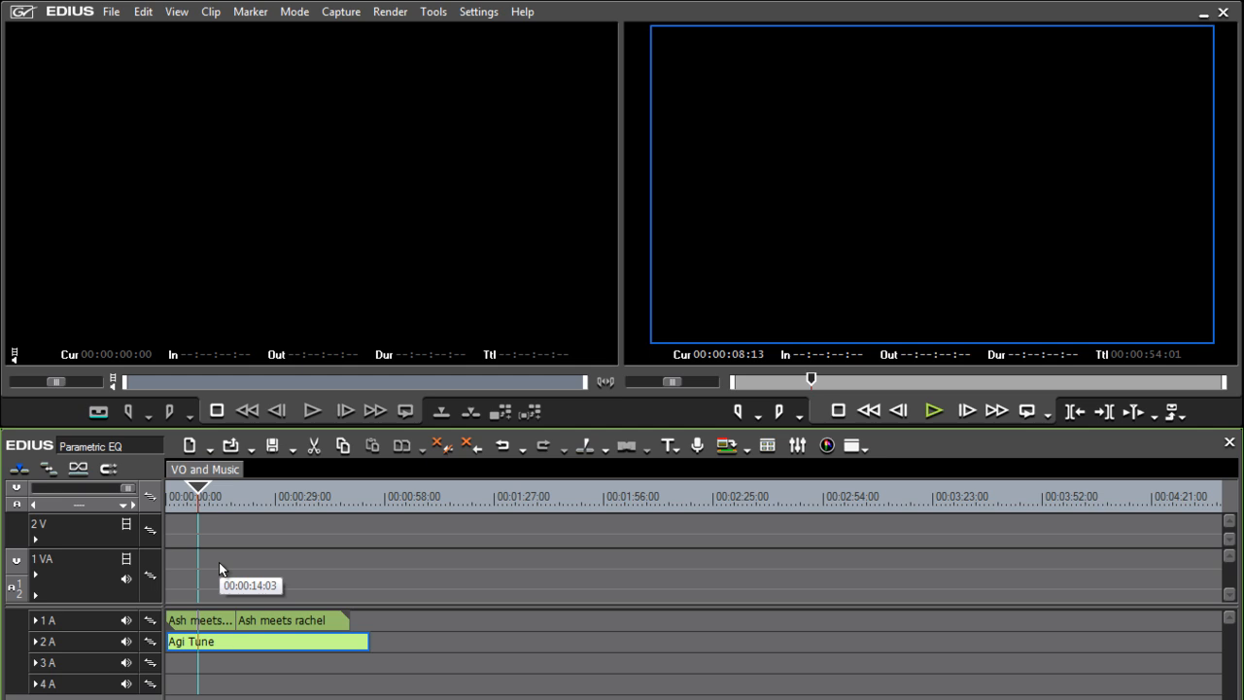
mouse_move(195, 557)
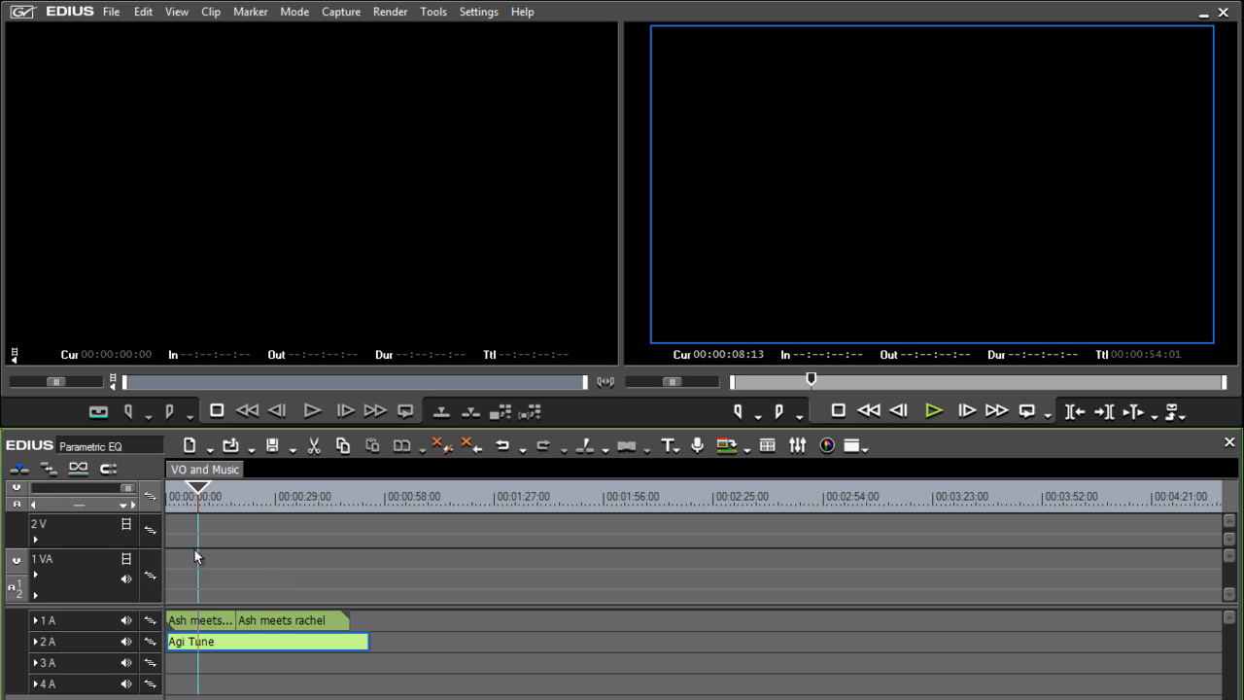
mouse_move(206, 654)
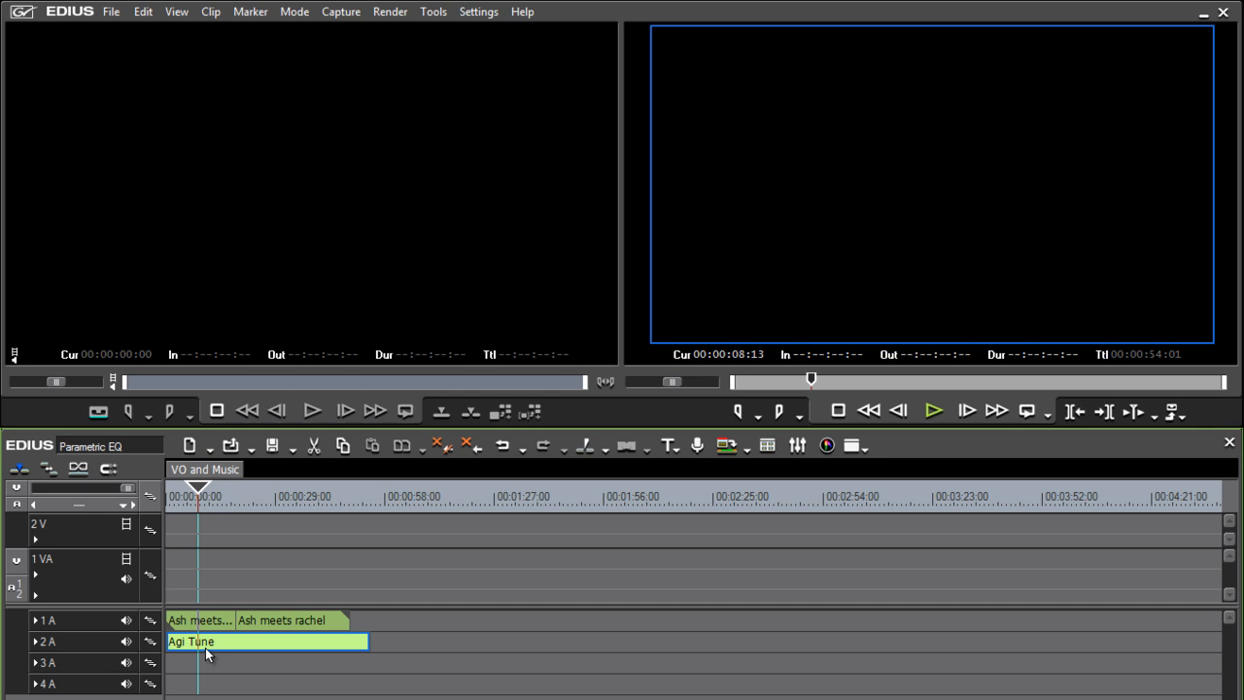
mouse_move(204, 669)
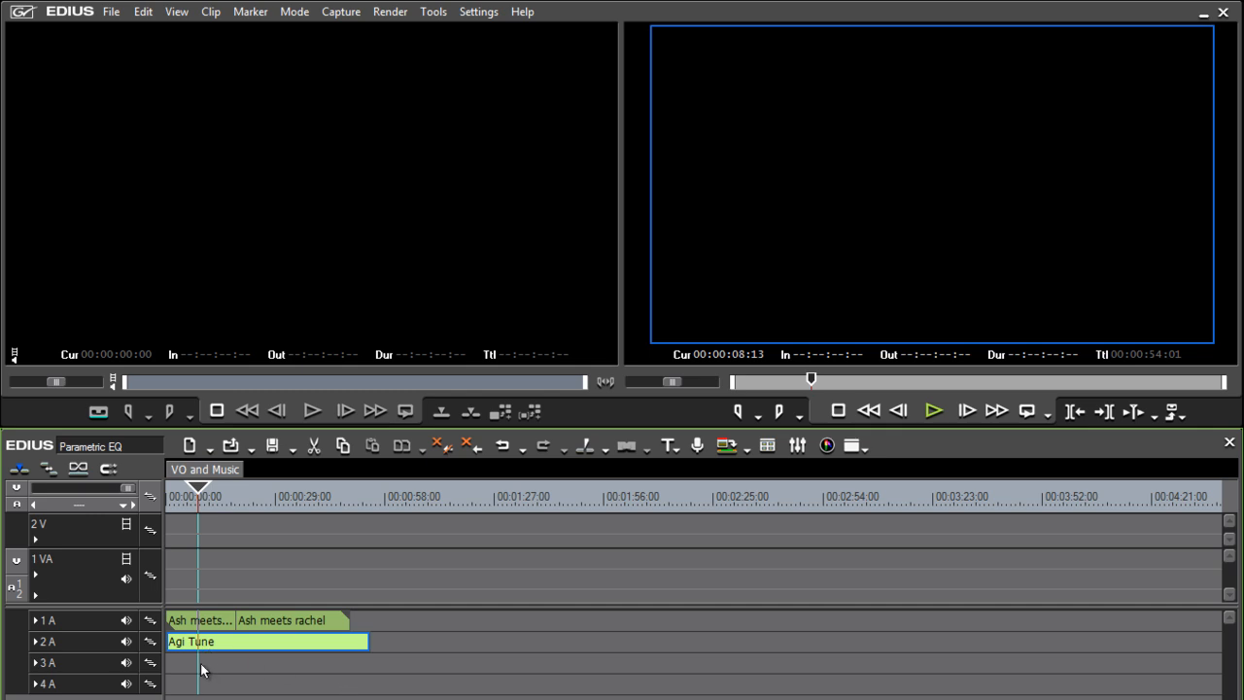
Play the timeline and stop it to hear the music under the voiceover
left_click(932, 409)
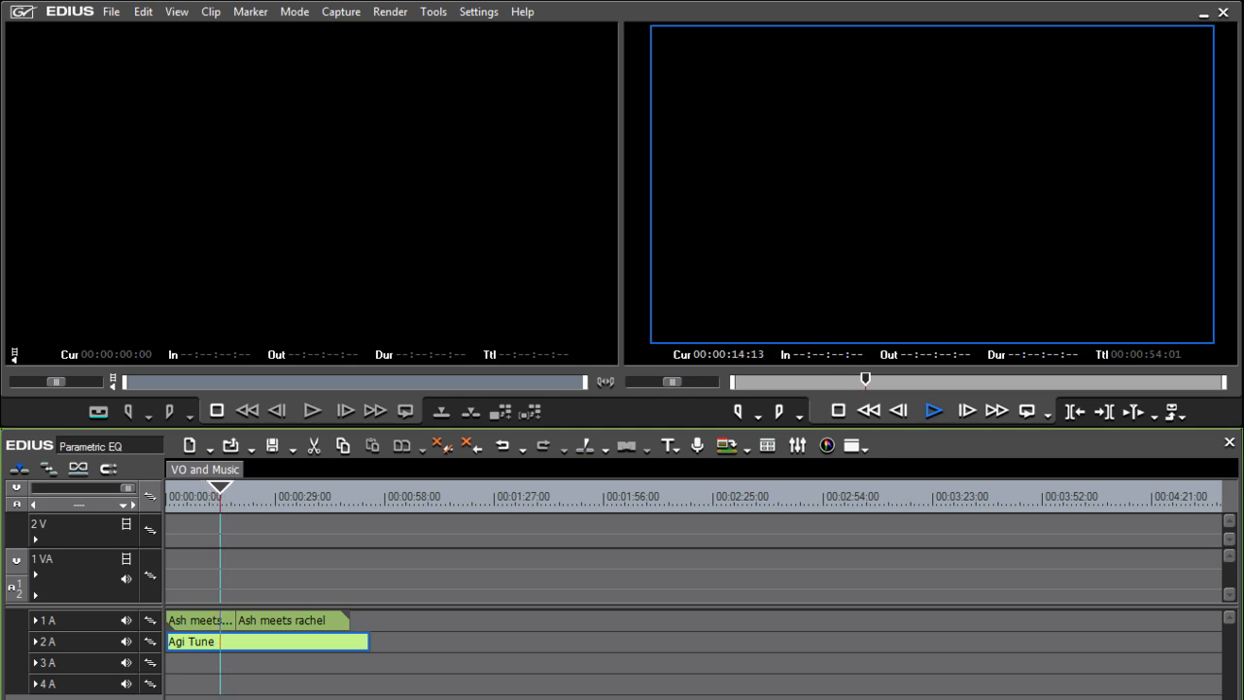
left_click(930, 409)
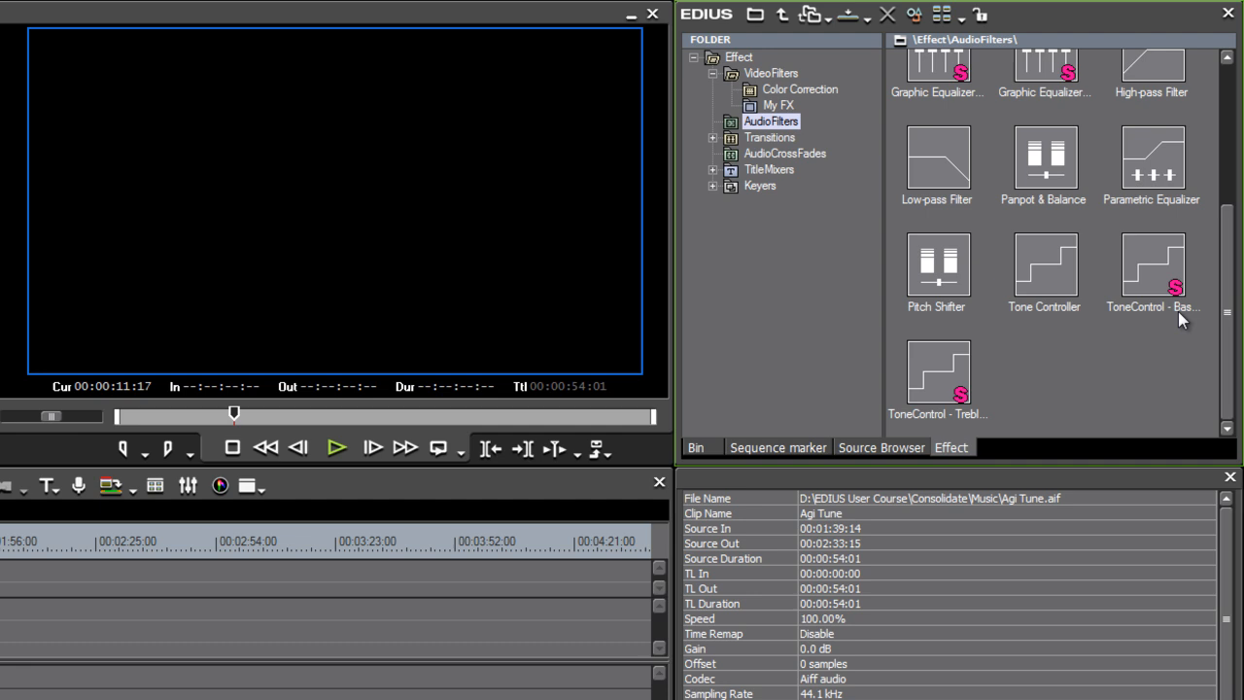
Select the Parametric Equalizer filter in the audio filters collection
left_click(1152, 165)
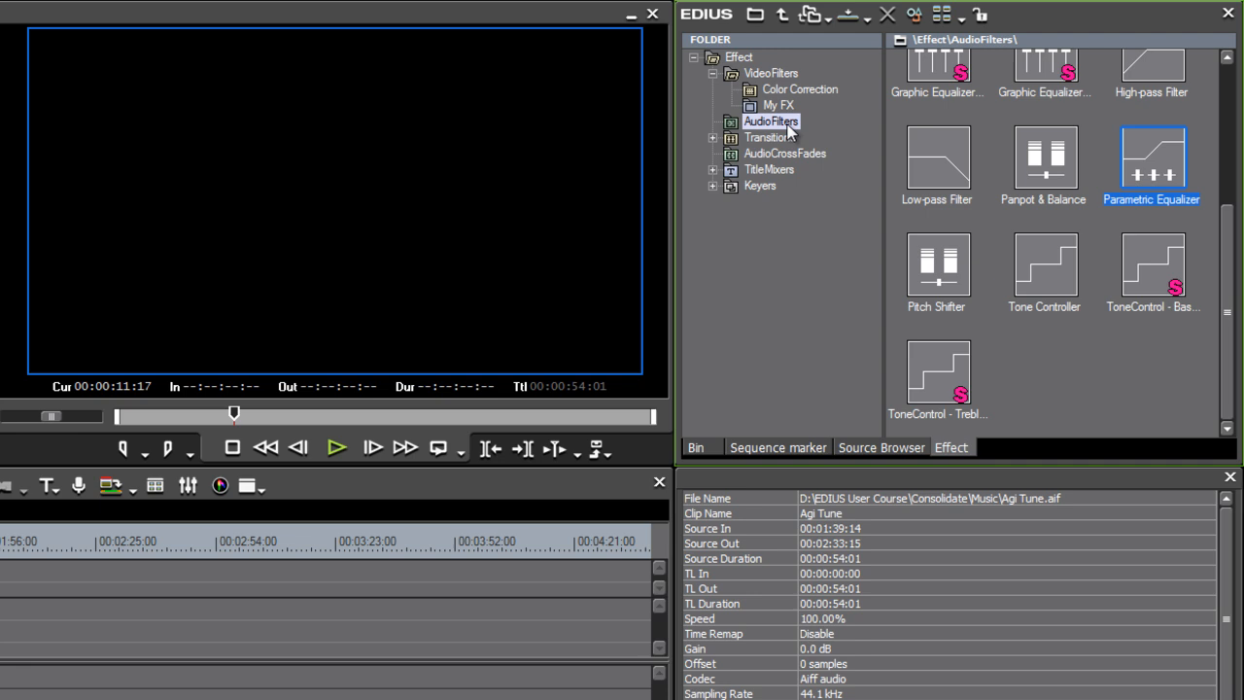
mouse_move(1043, 394)
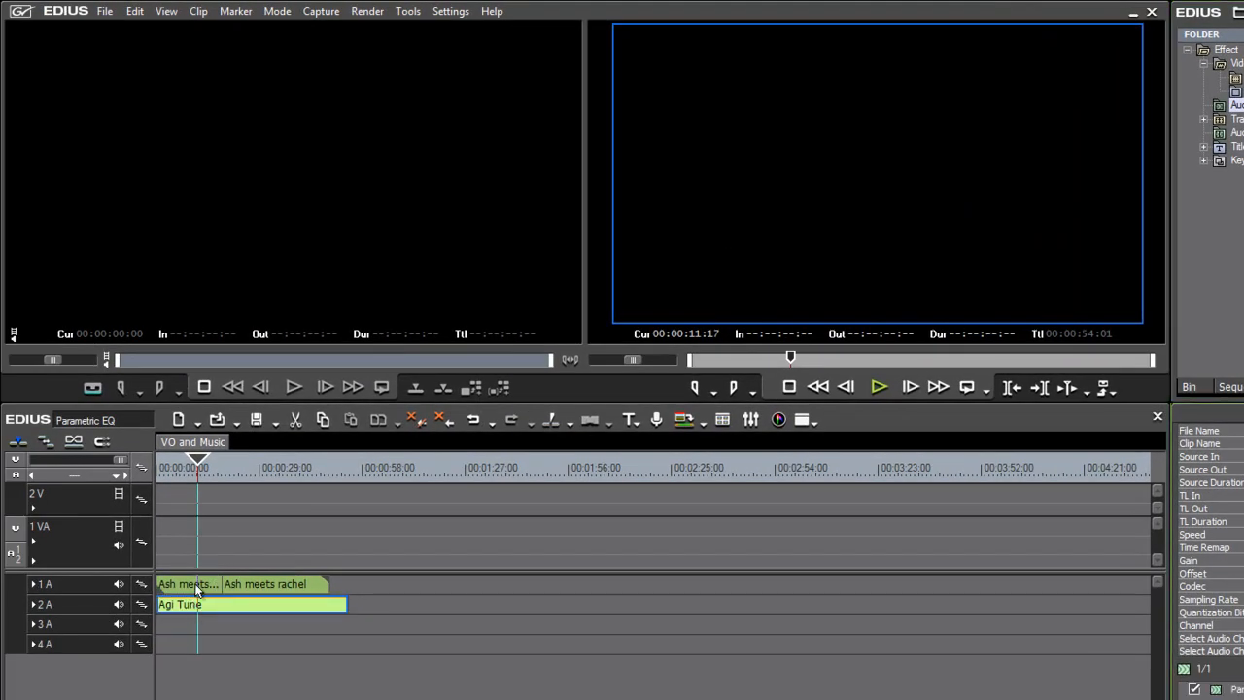
mouse_move(340, 656)
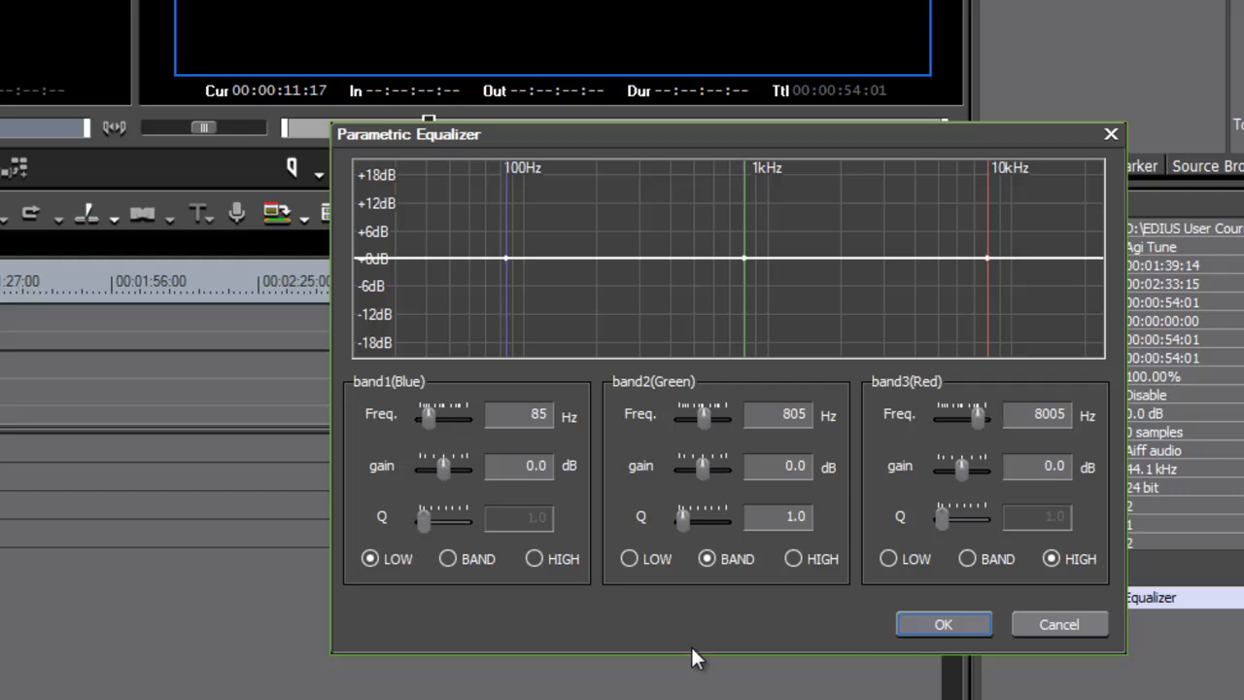
mouse_move(728, 141)
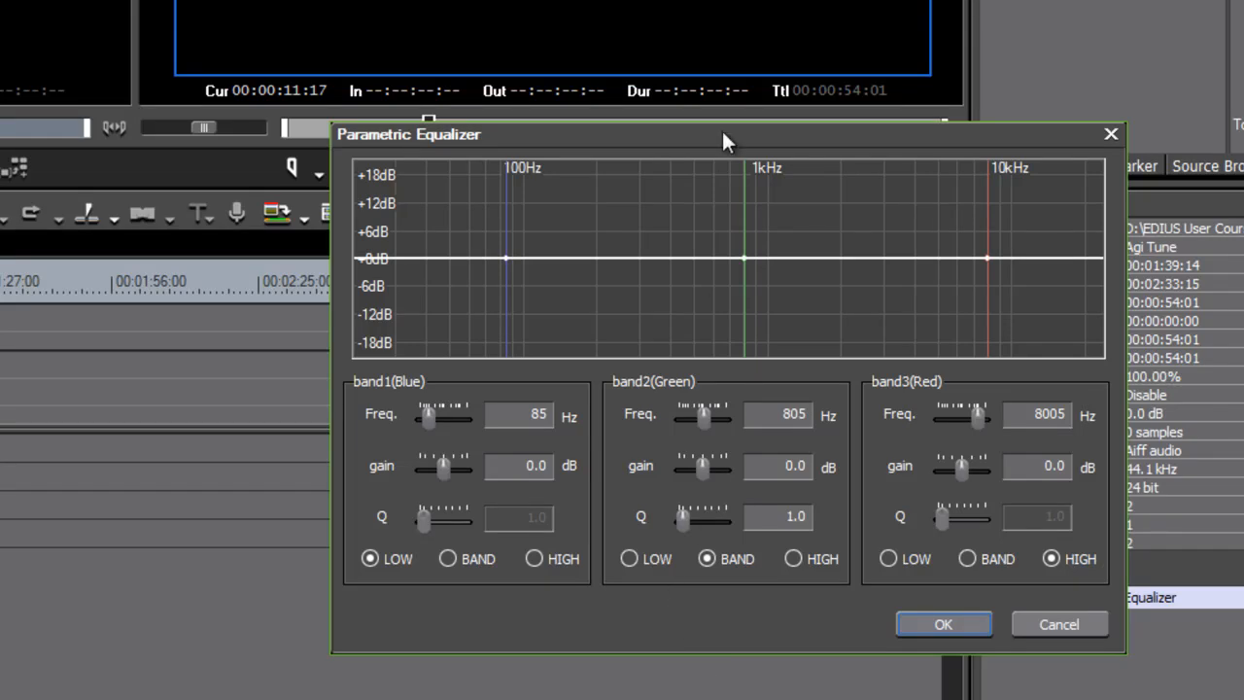
mouse_move(726, 665)
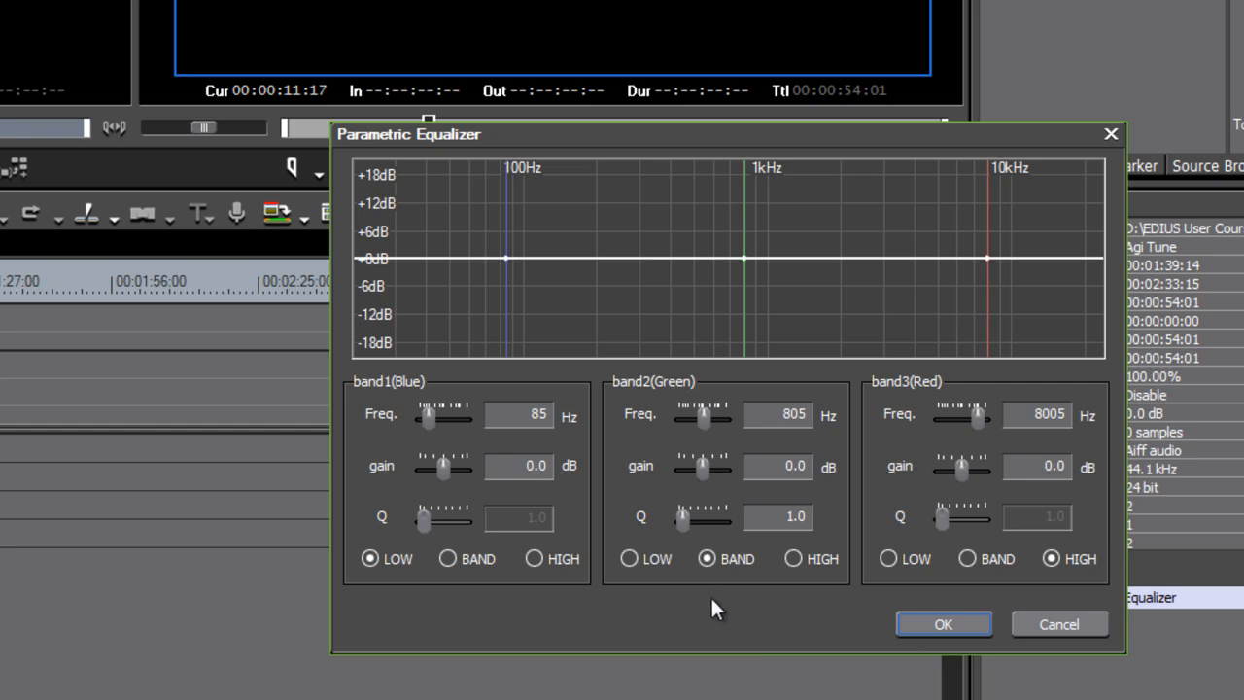
mouse_move(704, 549)
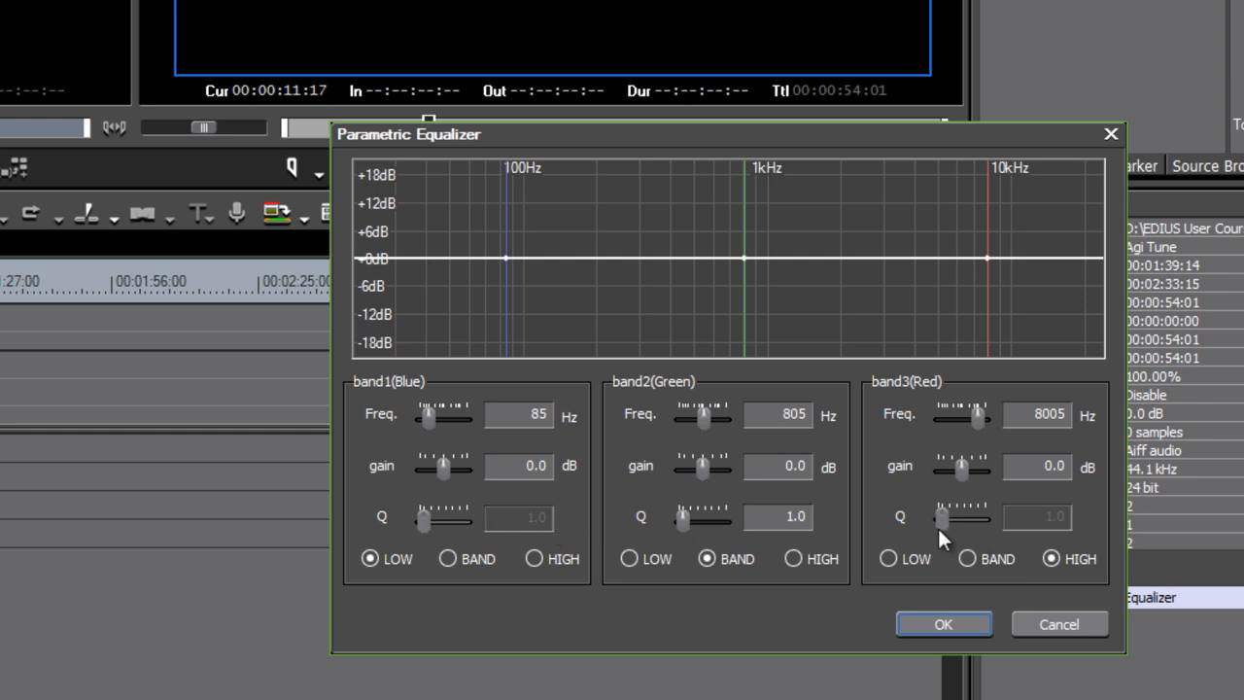
mouse_move(924, 393)
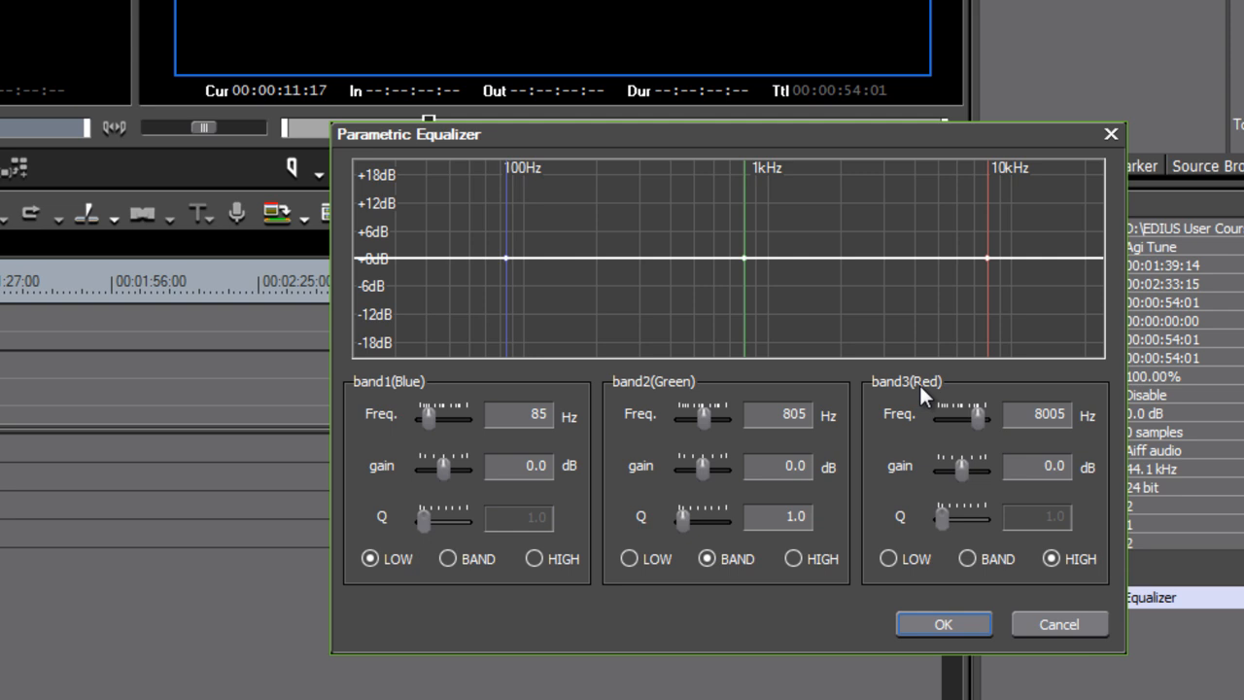
mouse_move(367, 367)
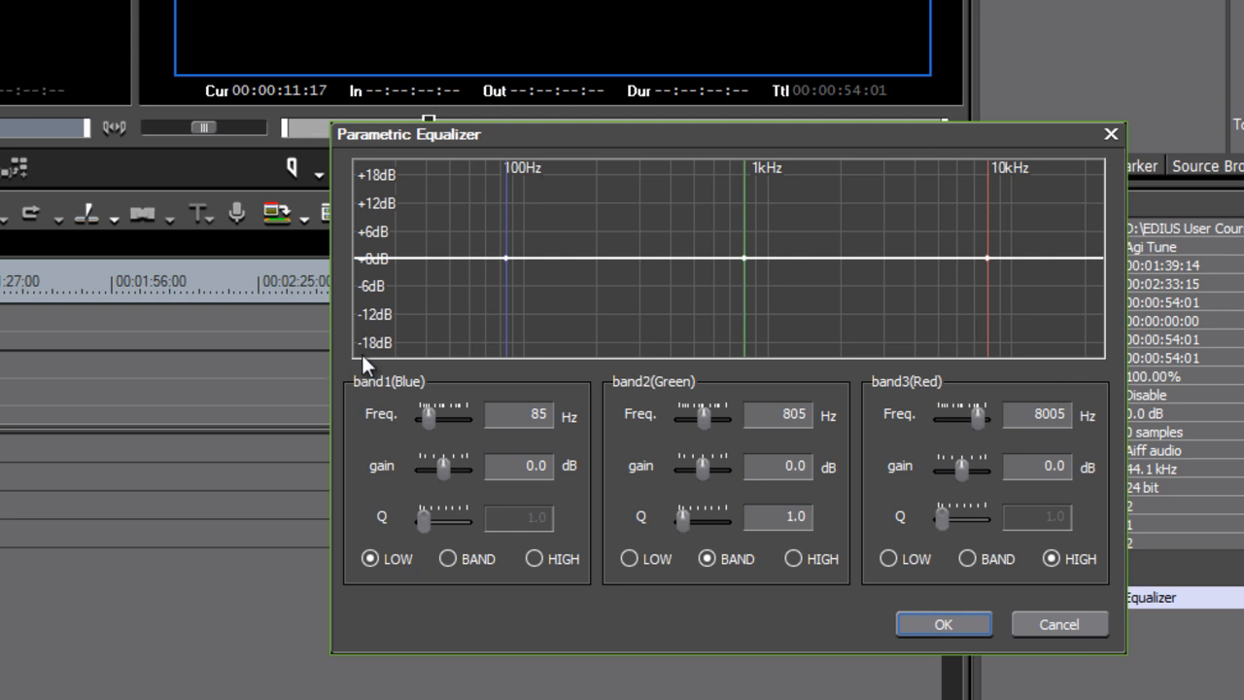
mouse_move(700, 386)
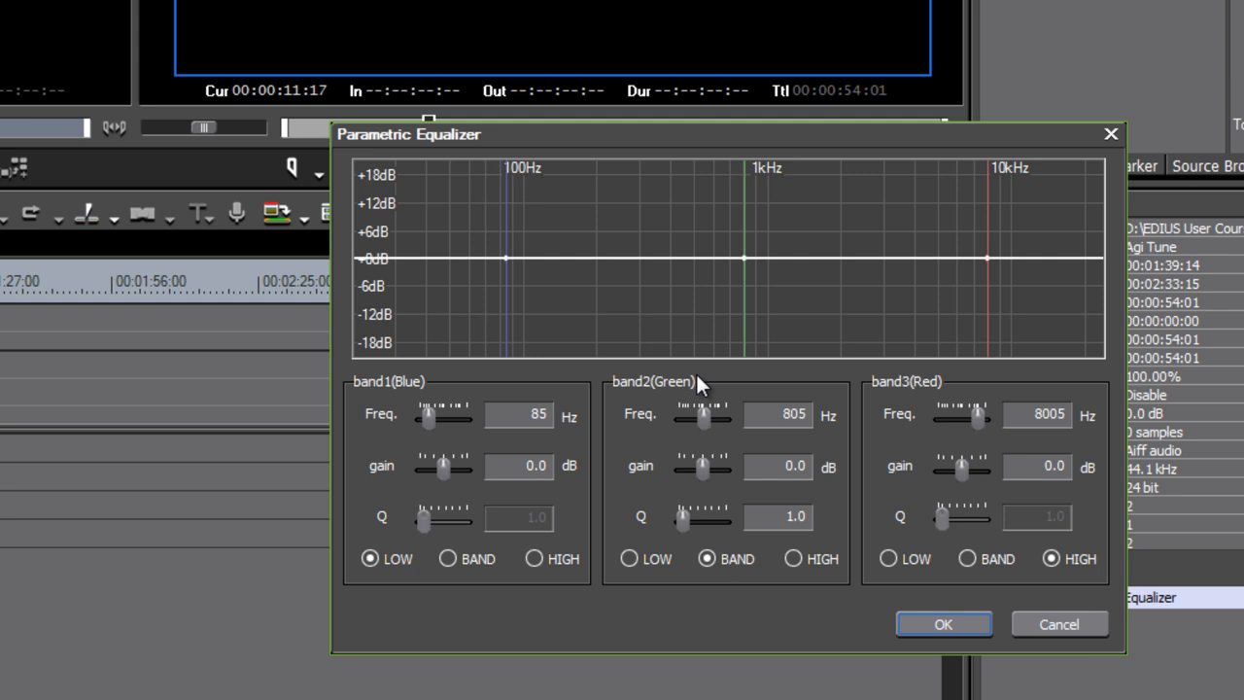
mouse_move(393, 382)
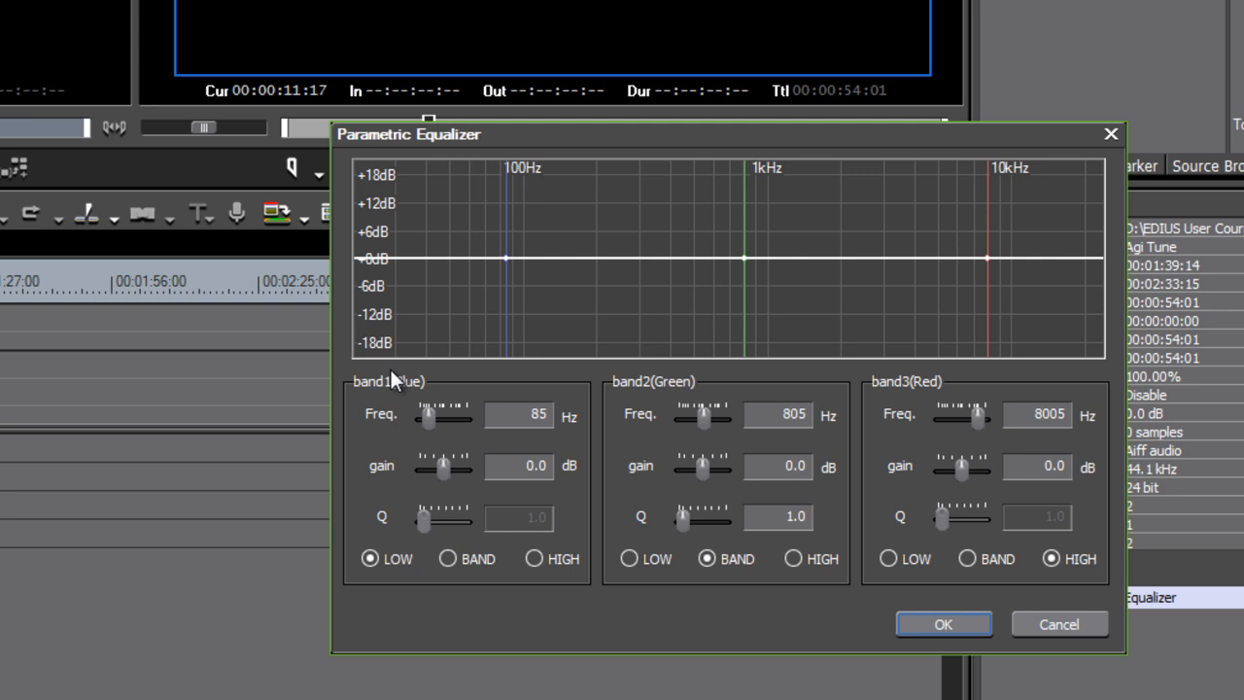
mouse_move(355, 379)
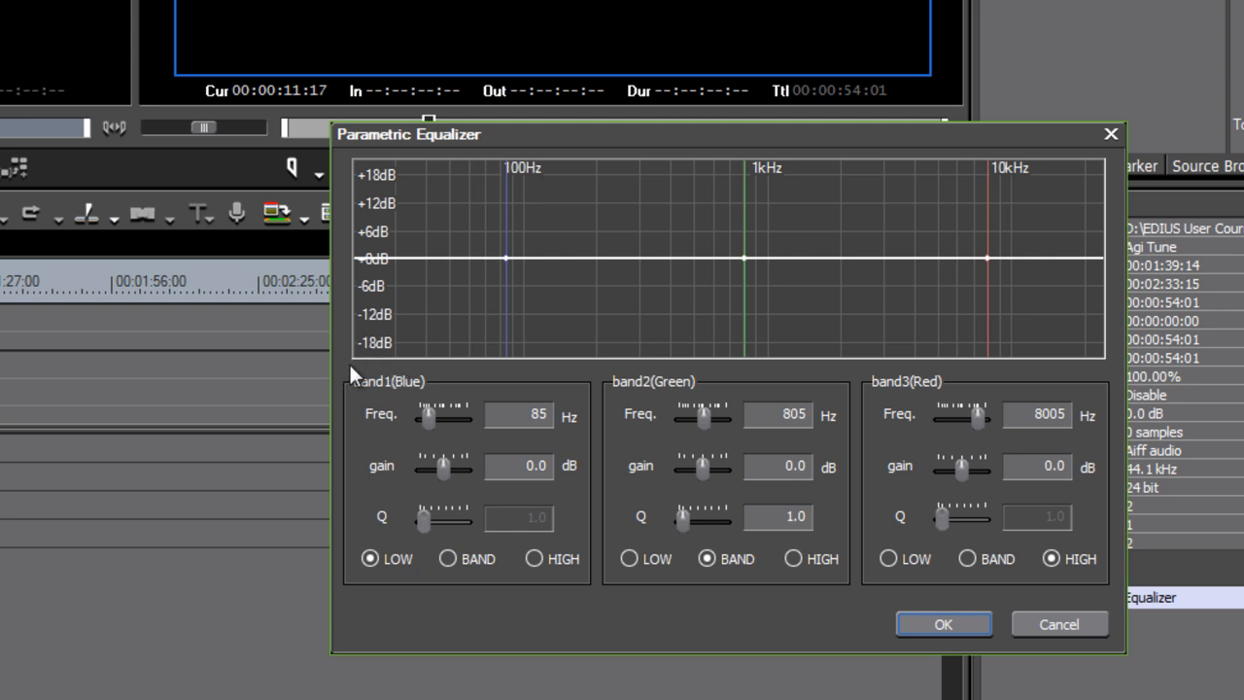
mouse_move(1127, 374)
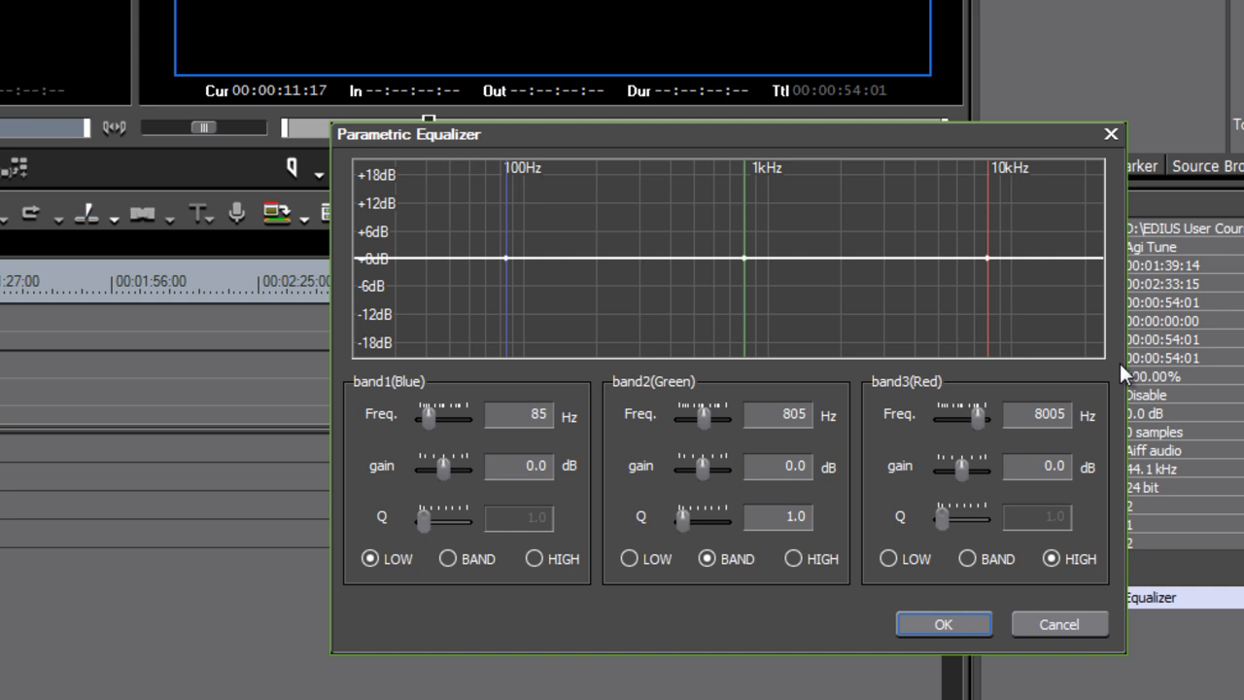
mouse_move(512, 188)
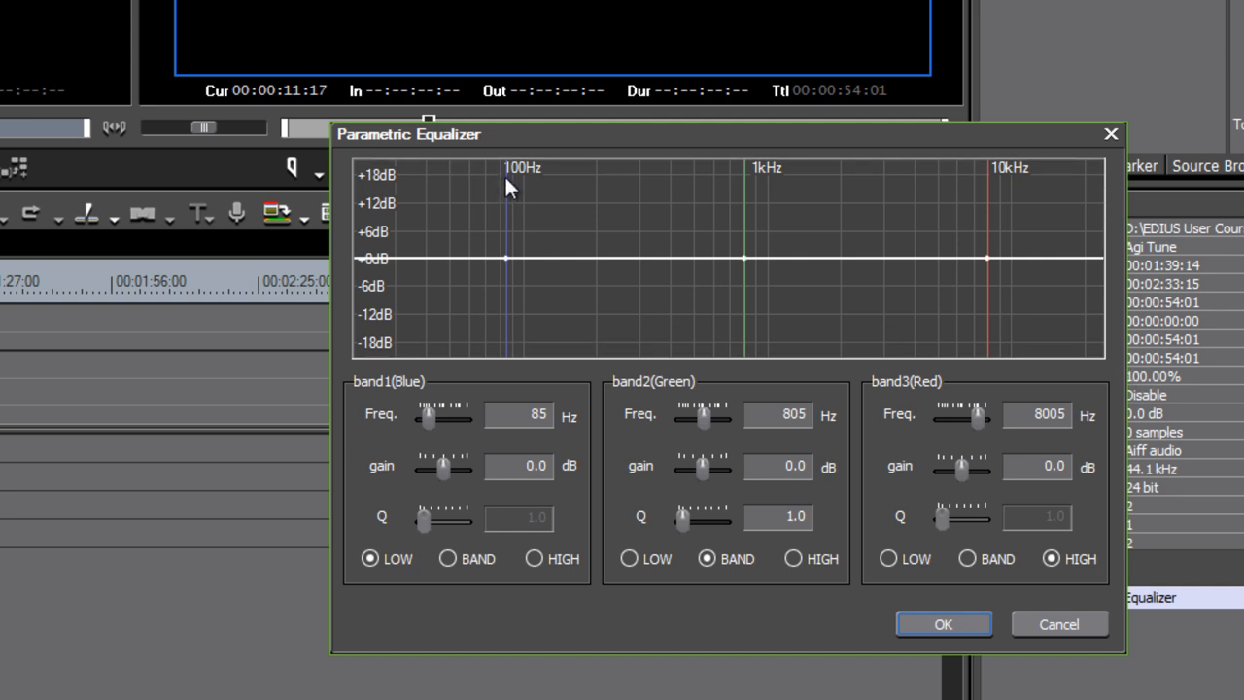
mouse_move(1011, 194)
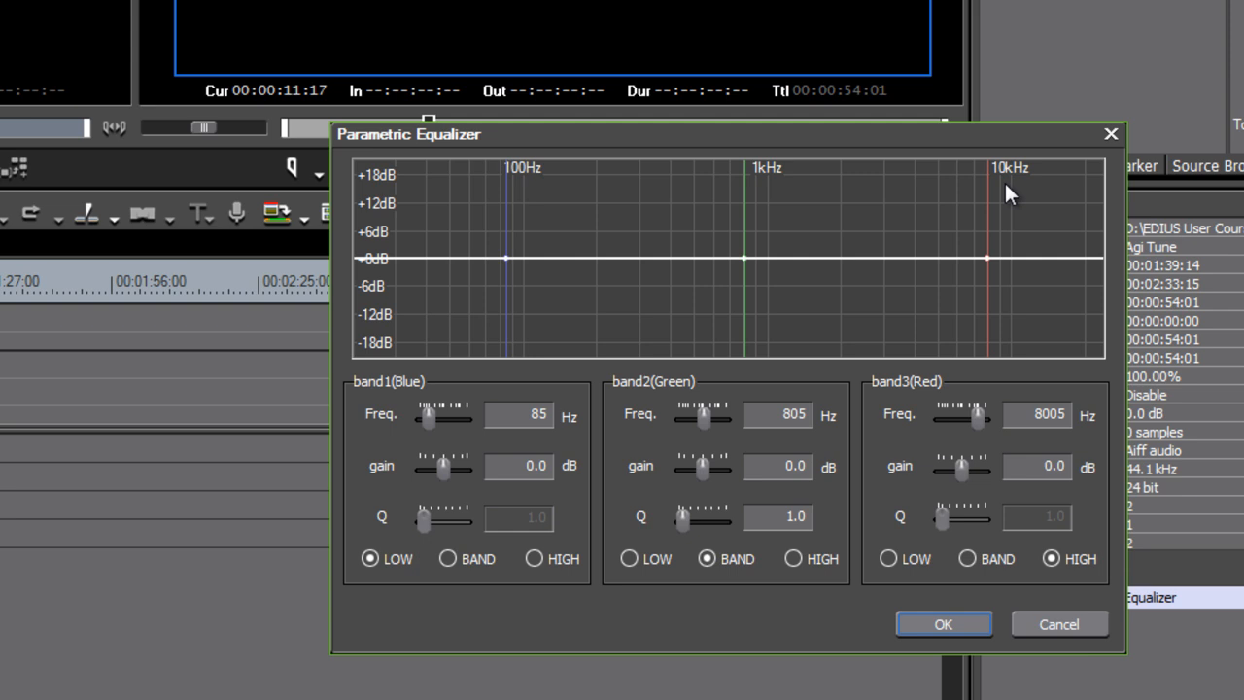
mouse_move(506, 248)
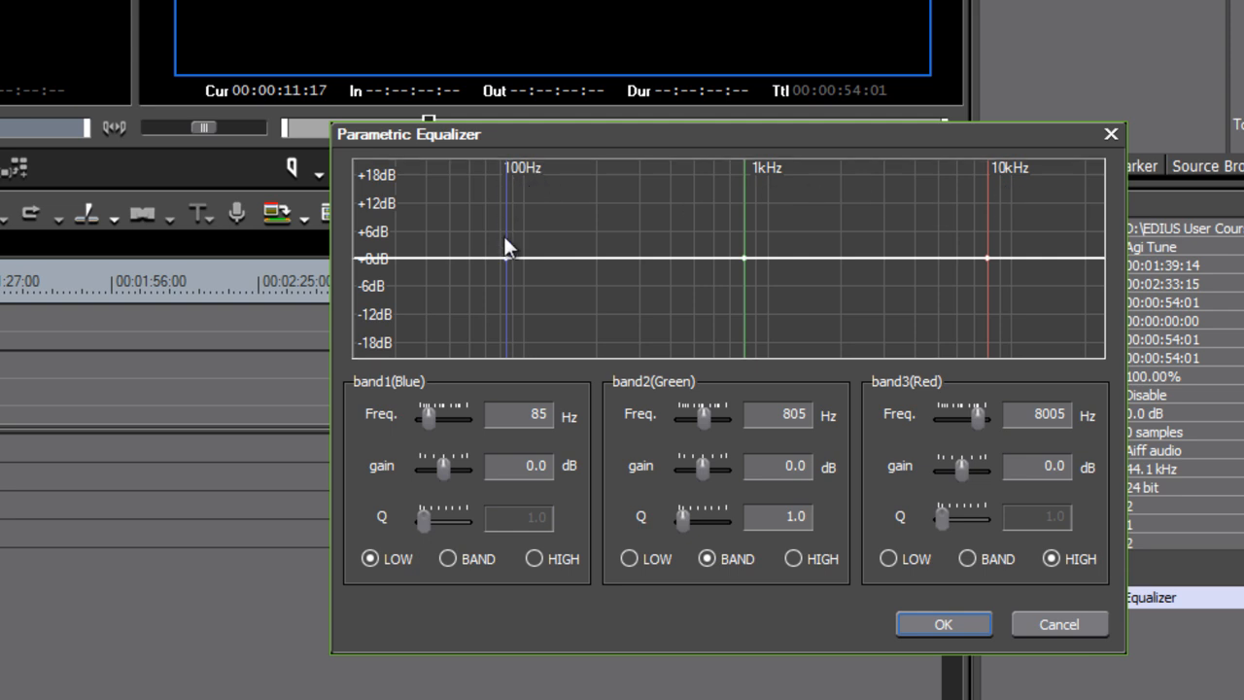
mouse_move(549, 190)
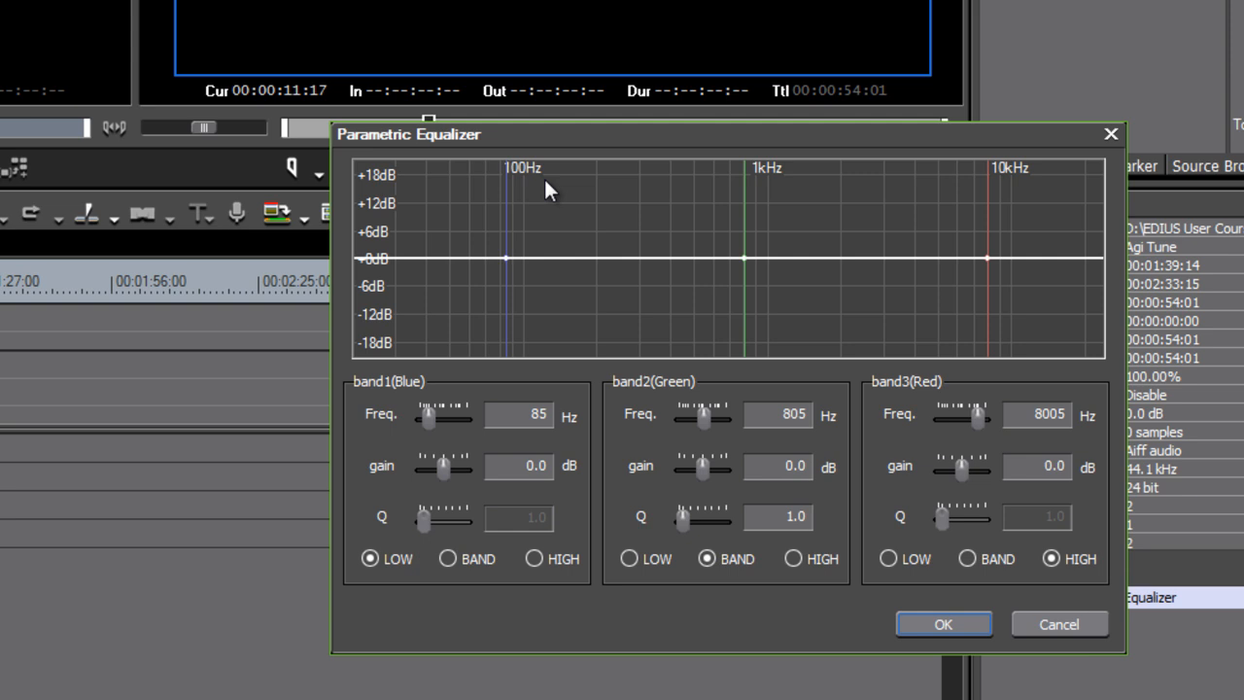
mouse_move(768, 191)
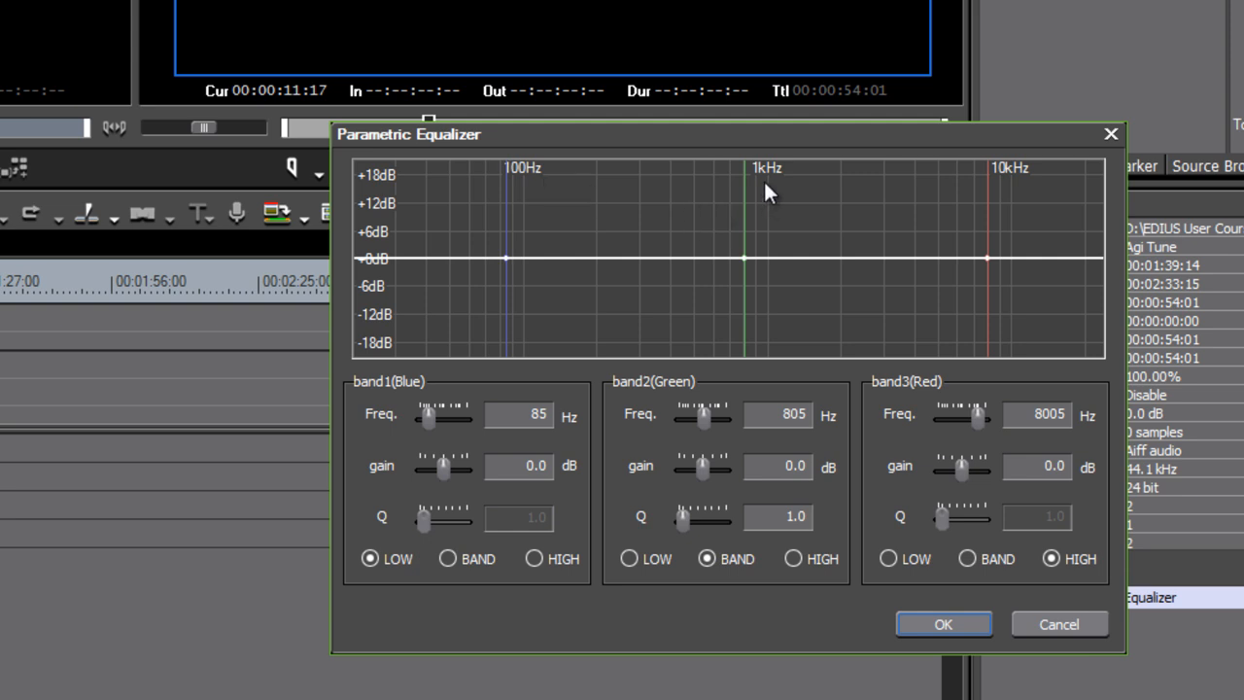
mouse_move(1021, 192)
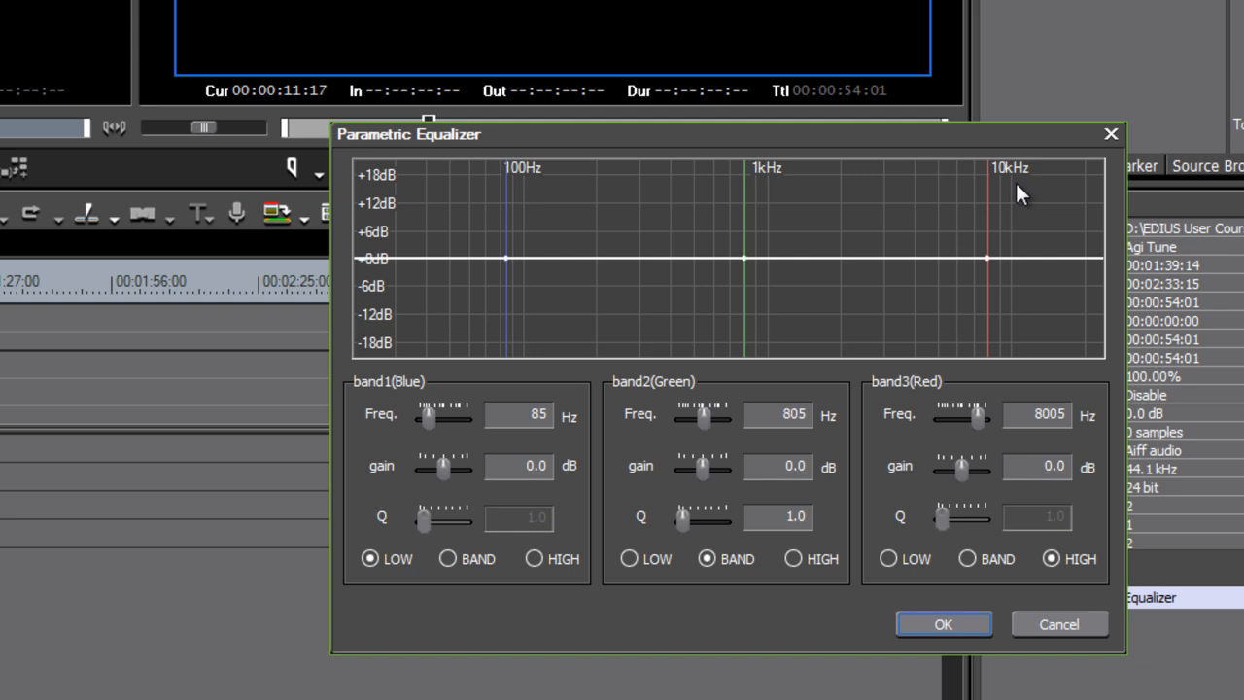
mouse_move(367, 179)
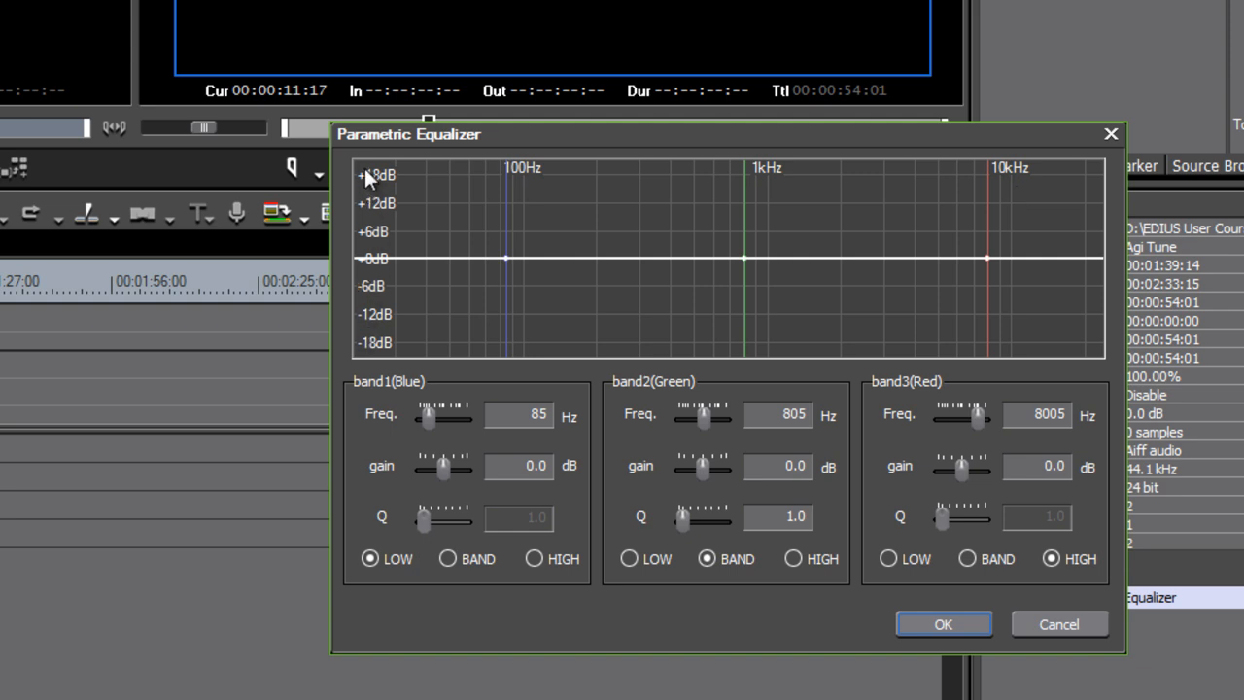
mouse_move(423, 314)
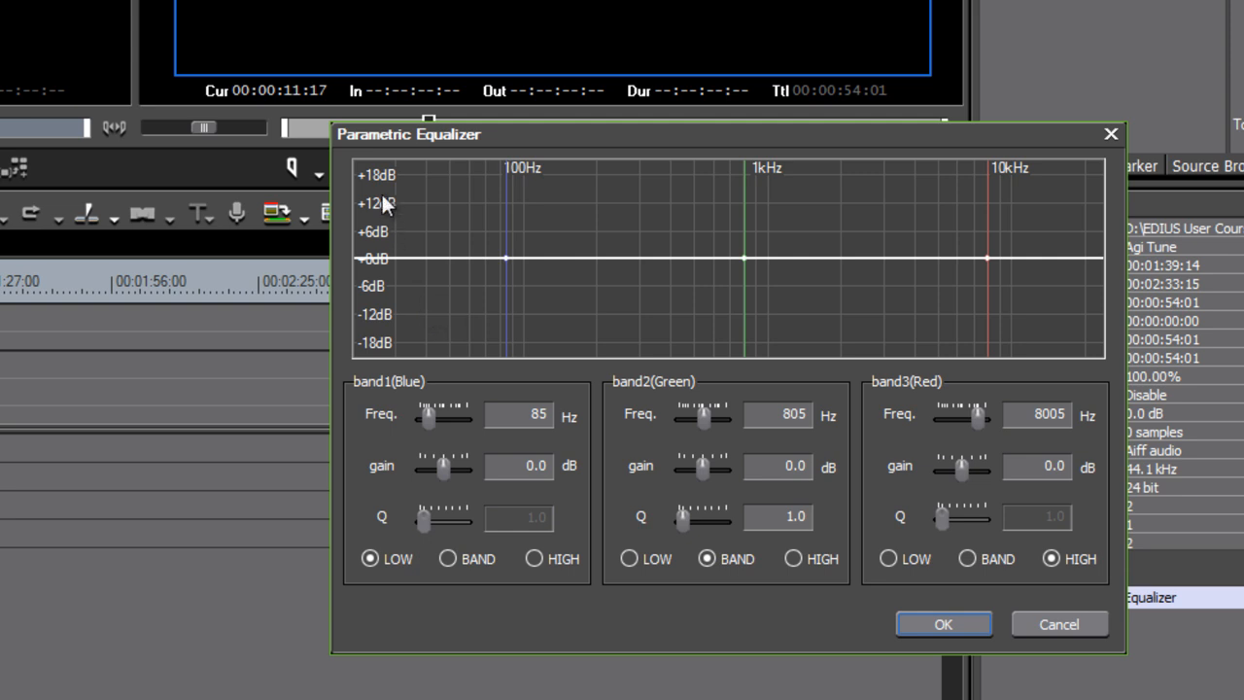
mouse_move(406, 275)
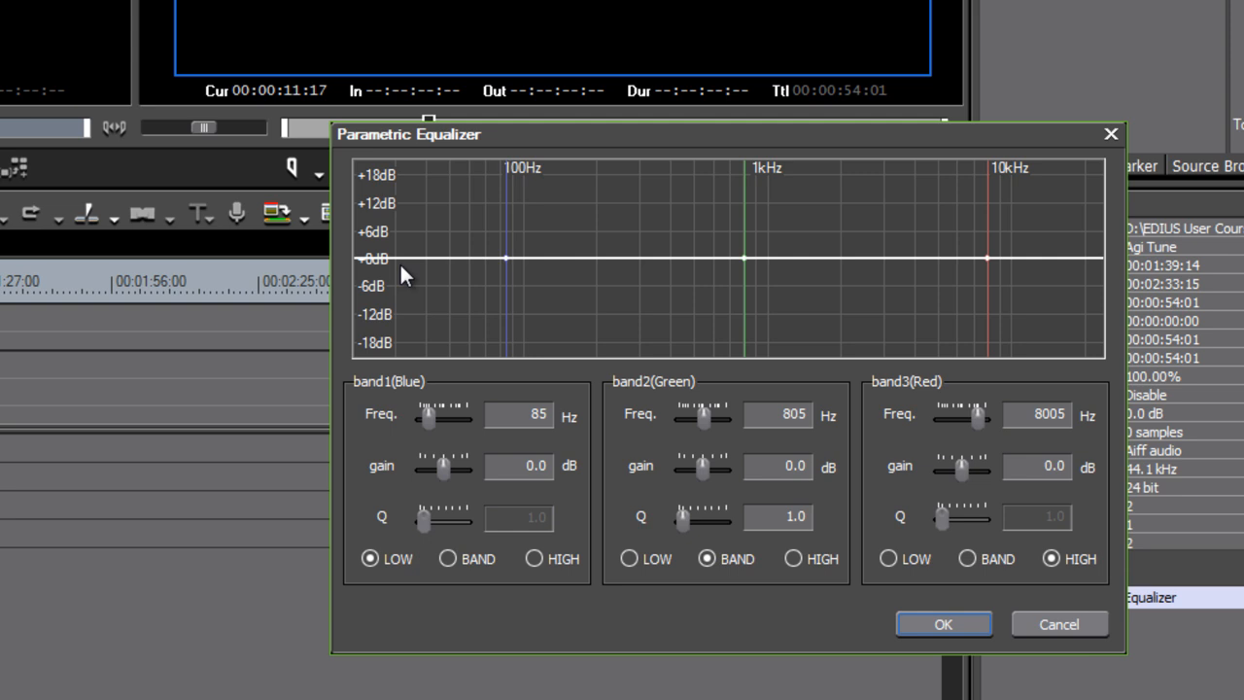
mouse_move(405, 366)
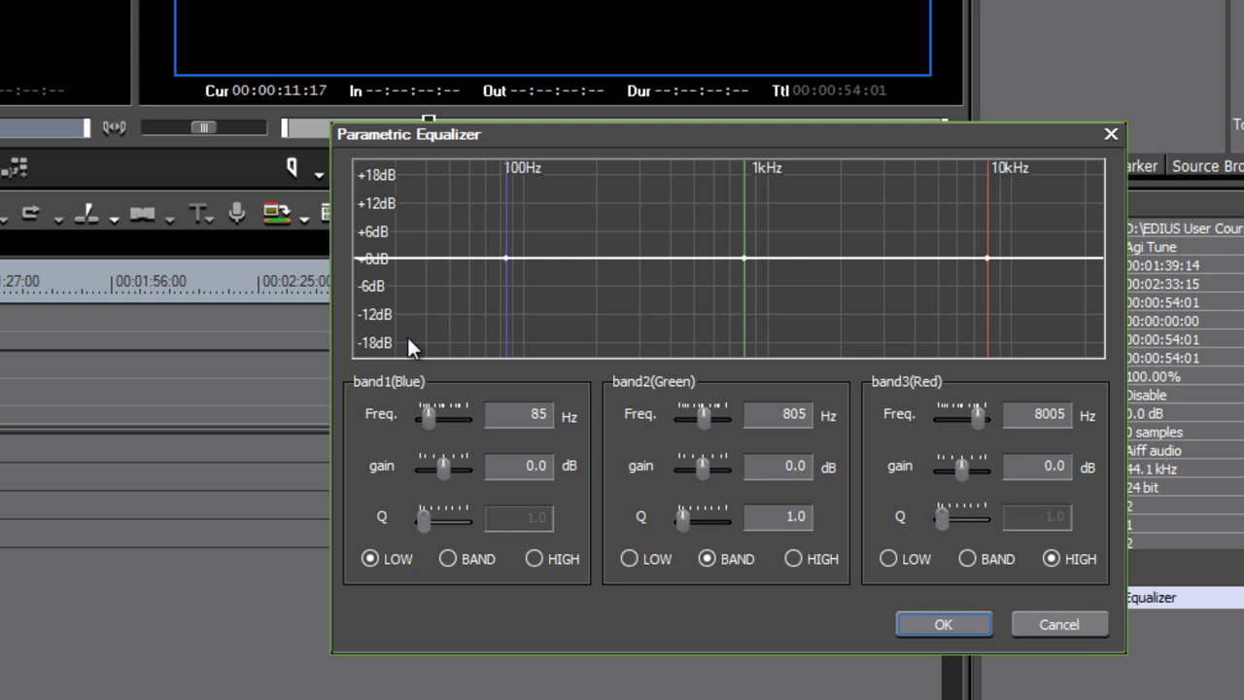
mouse_move(450, 405)
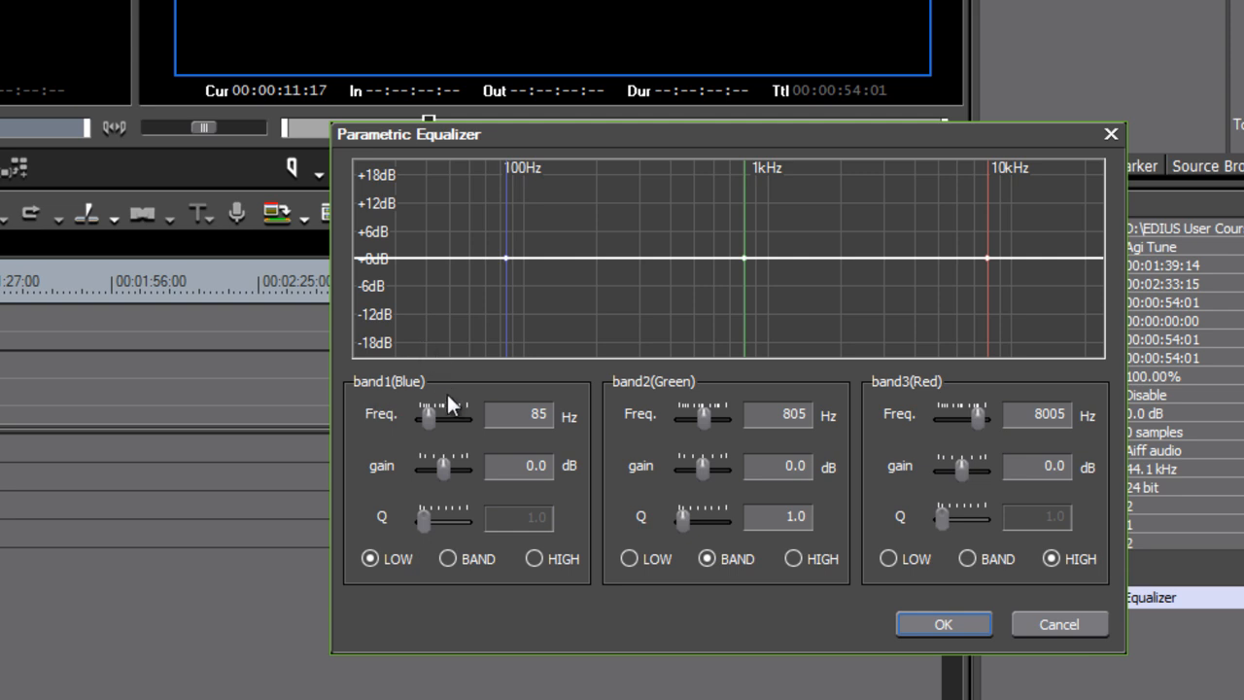
mouse_move(559, 455)
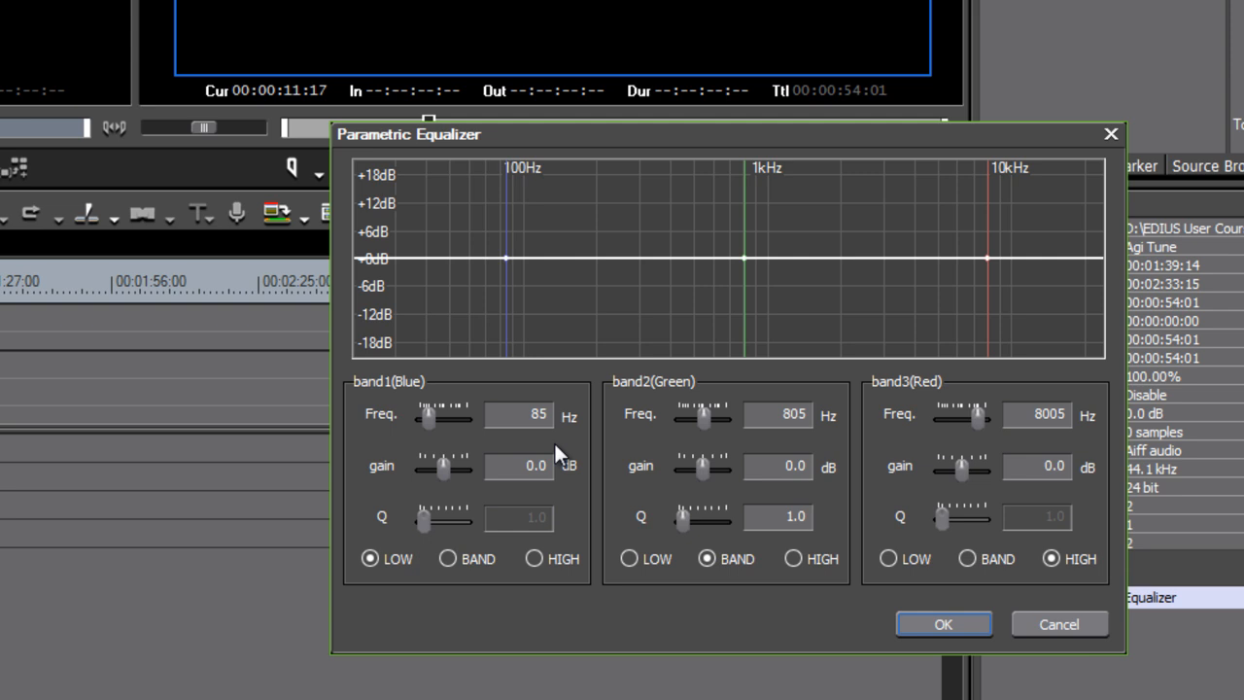
mouse_move(416, 445)
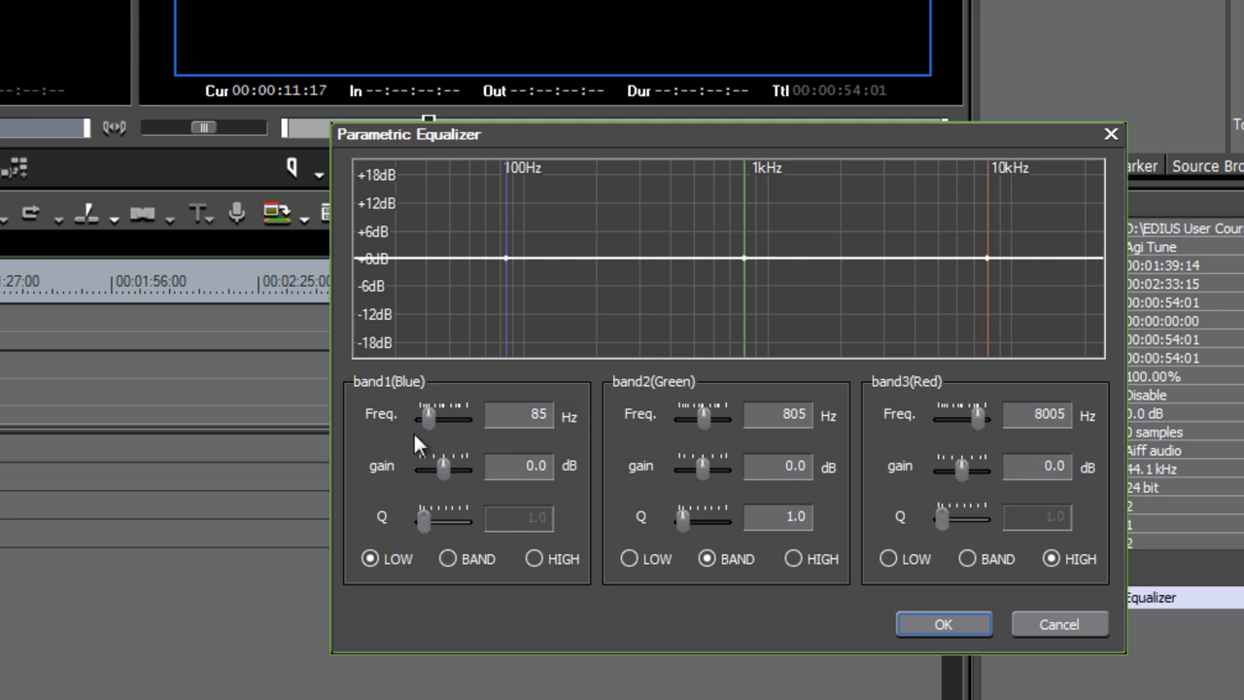
mouse_move(464, 488)
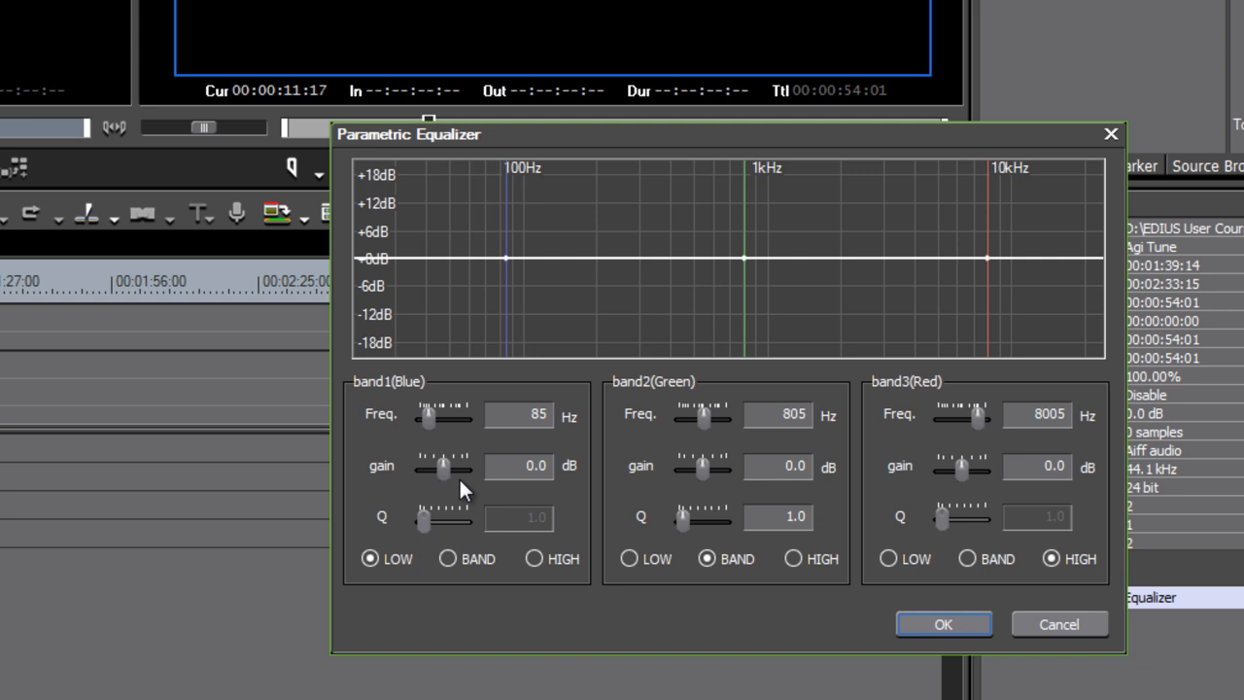
mouse_move(469, 500)
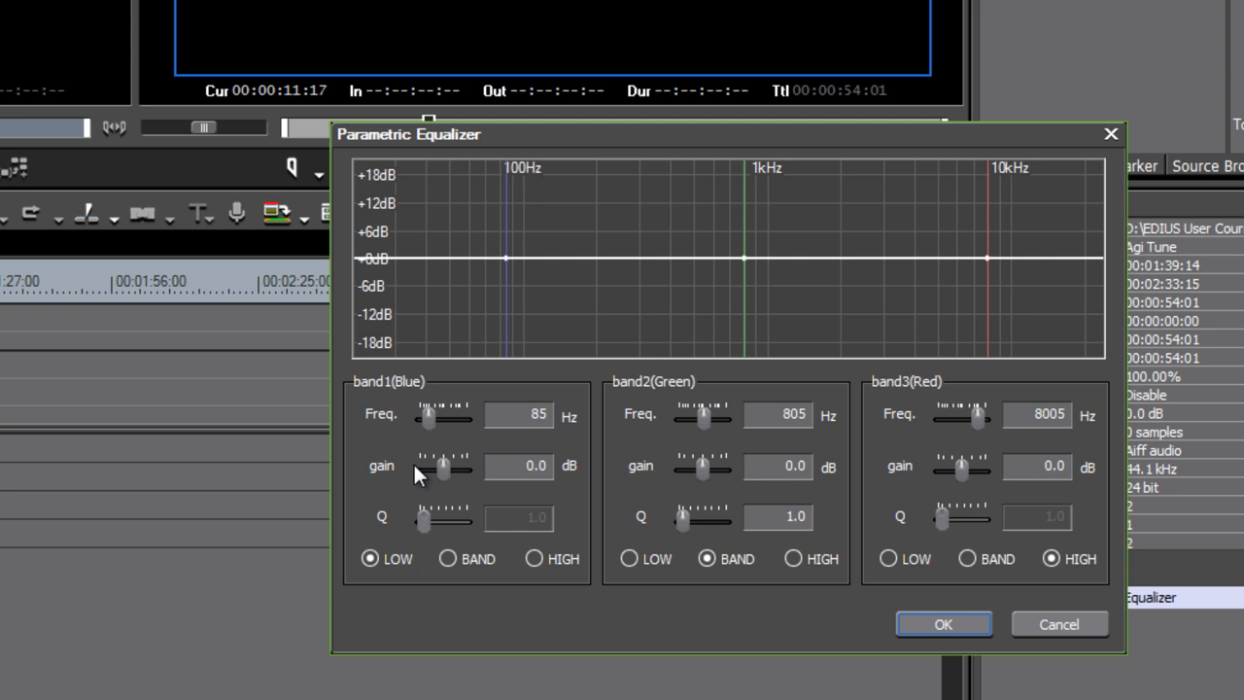
mouse_move(416, 476)
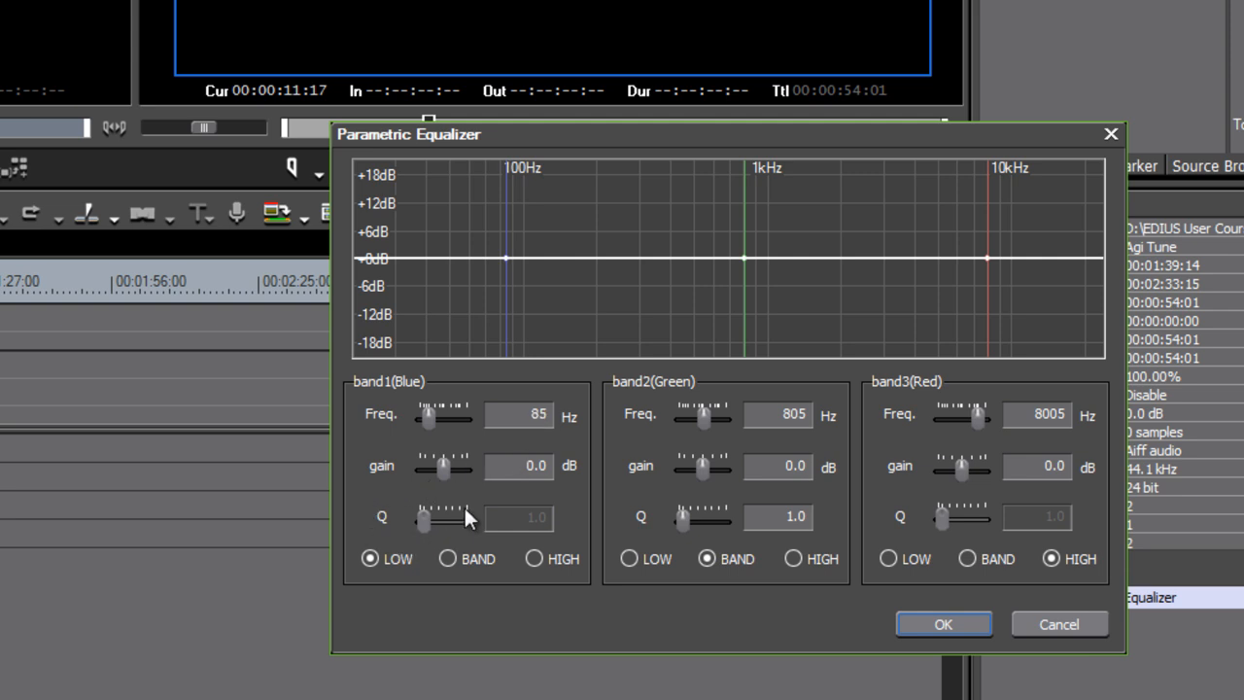
mouse_move(434, 557)
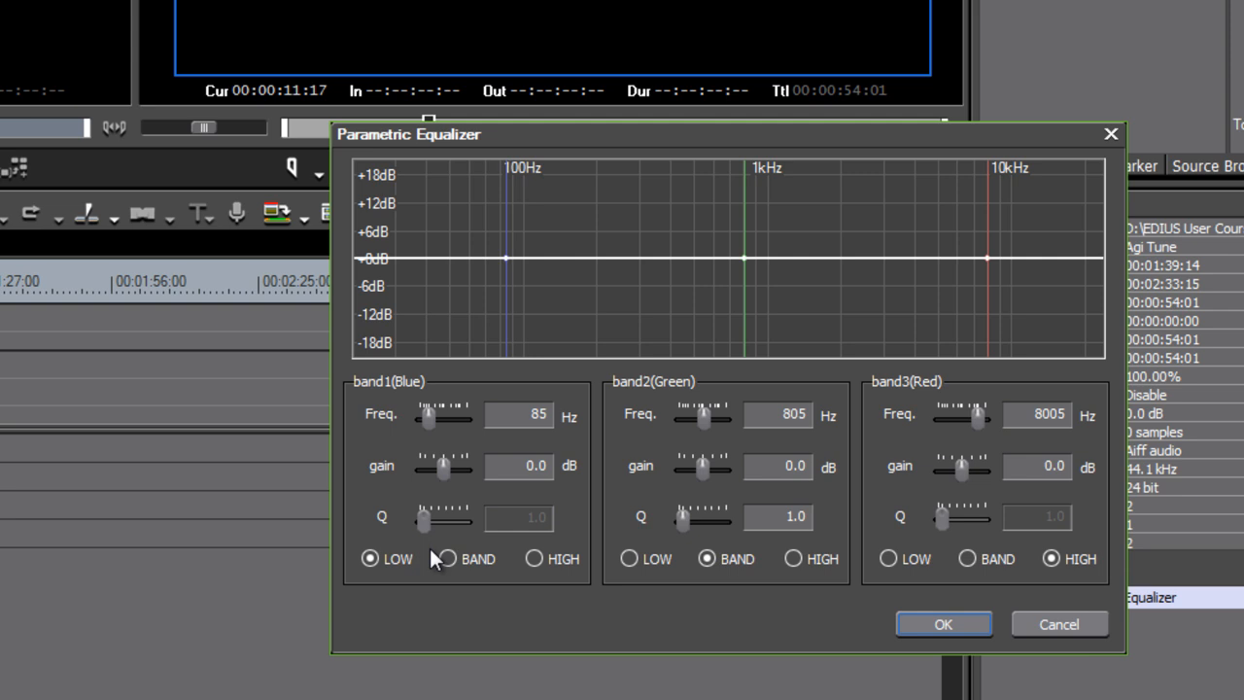
Make band 1 a band filter cutting -15 dB around 83 Hz
left_click(446, 558)
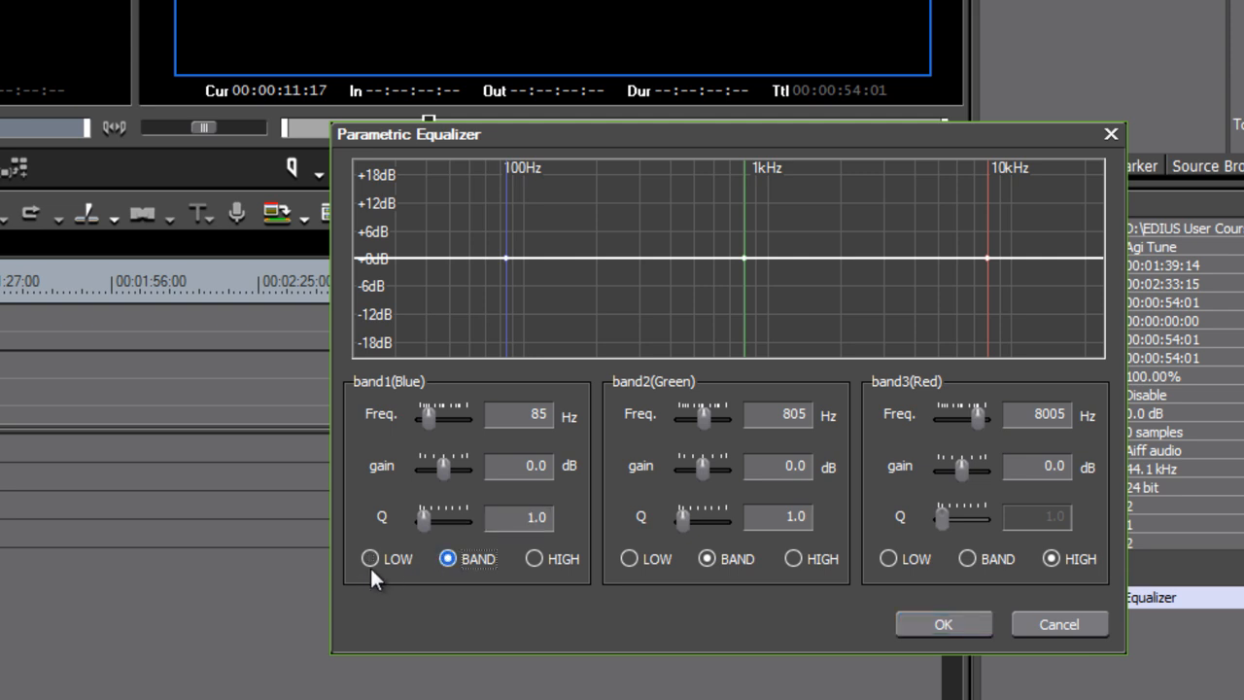
left_click(369, 558)
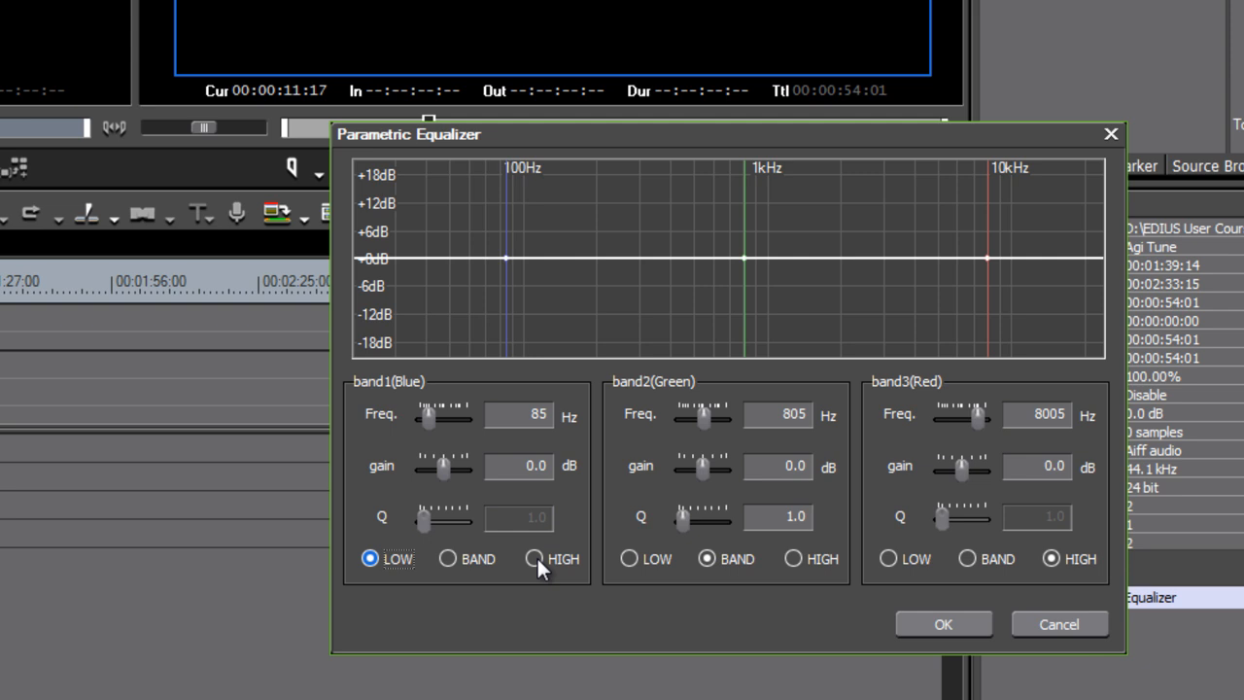
mouse_move(461, 563)
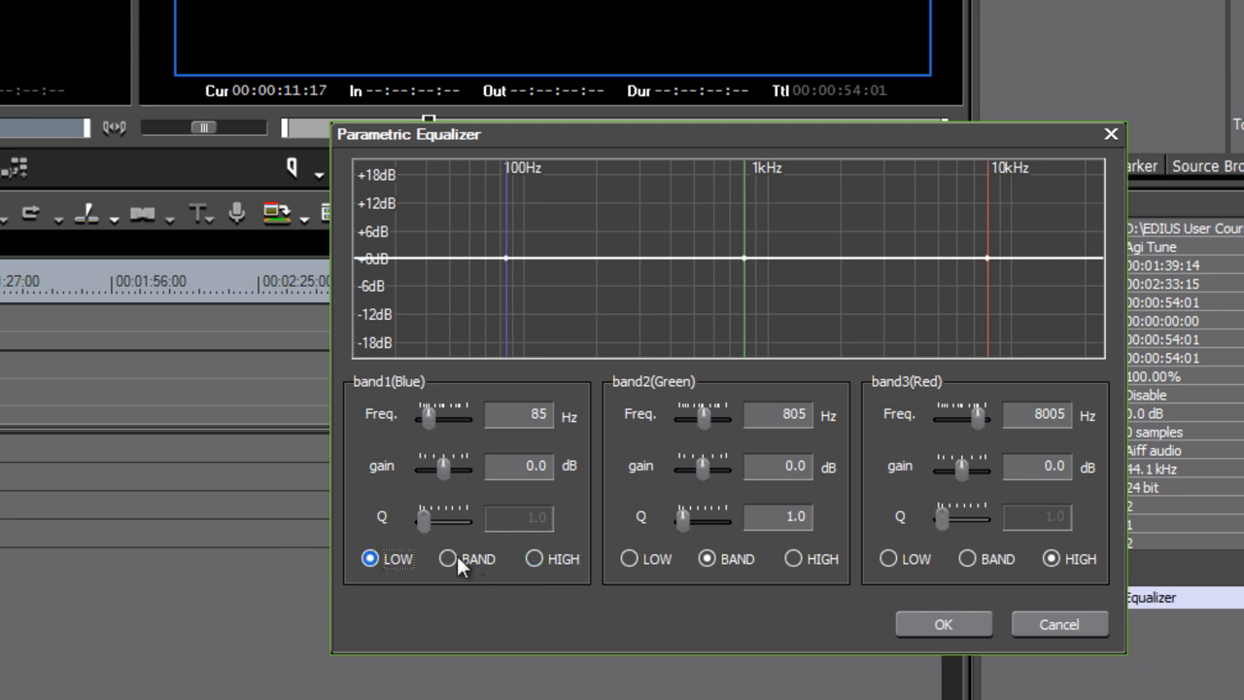
left_click(448, 558)
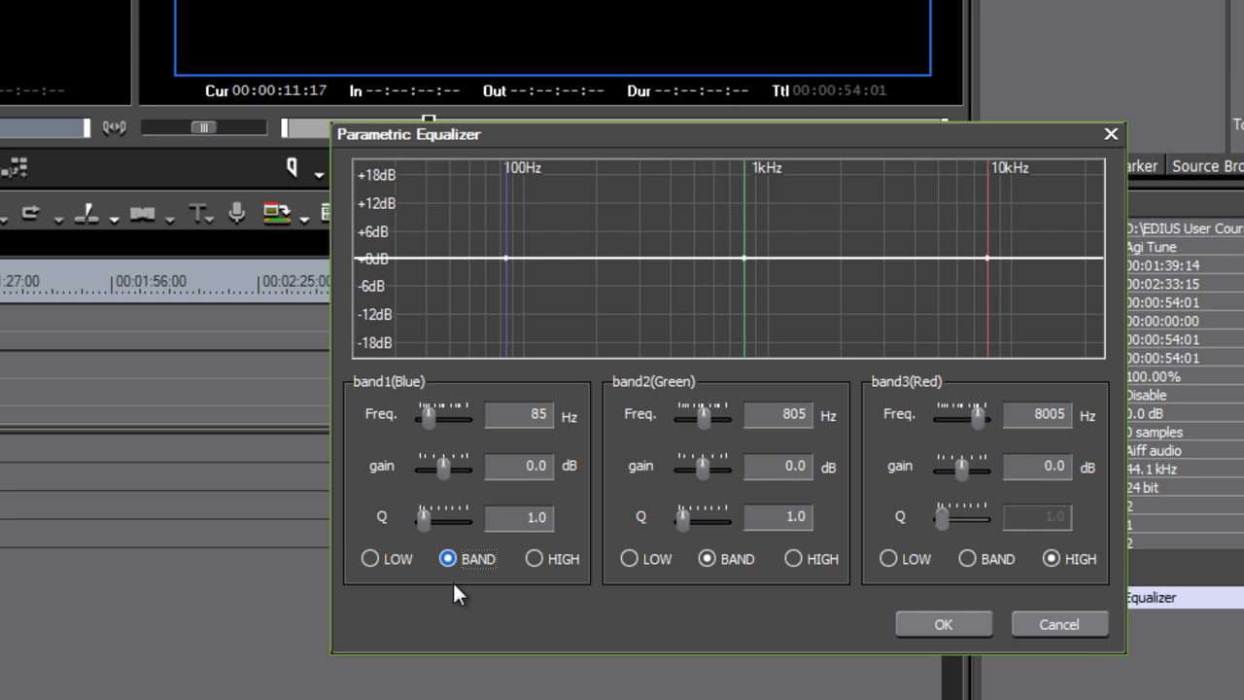
left_click_drag(422, 518, 452, 518)
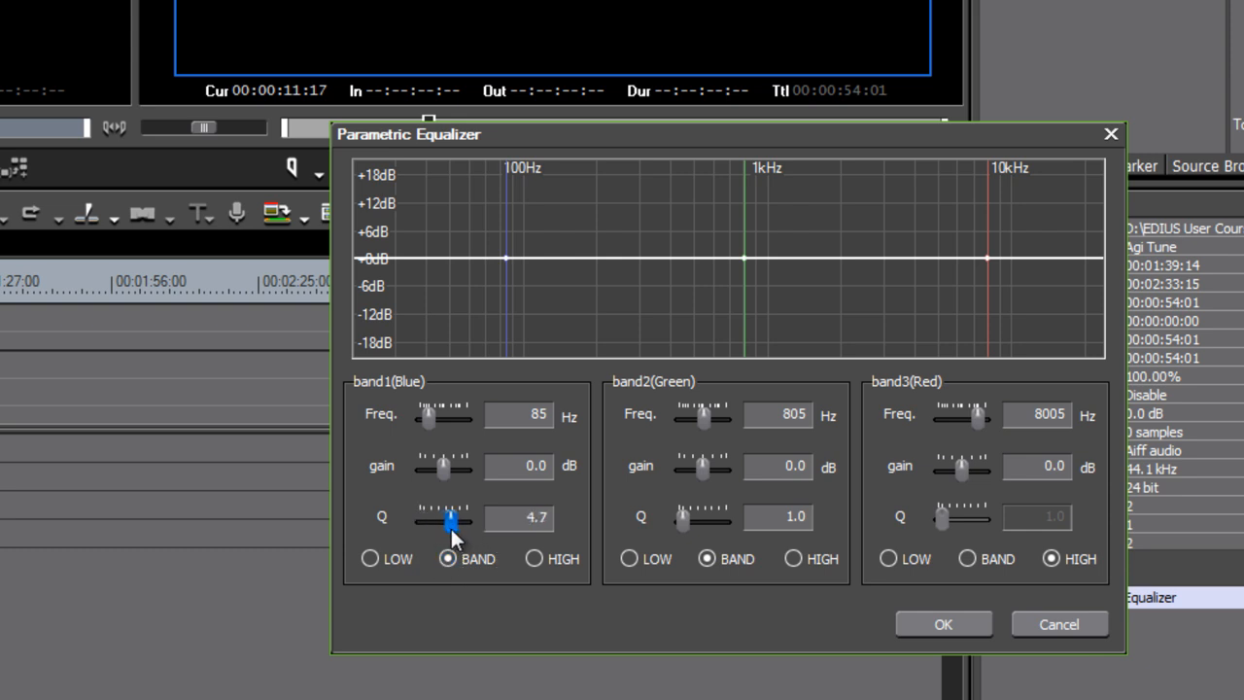
left_click_drag(450, 520, 420, 520)
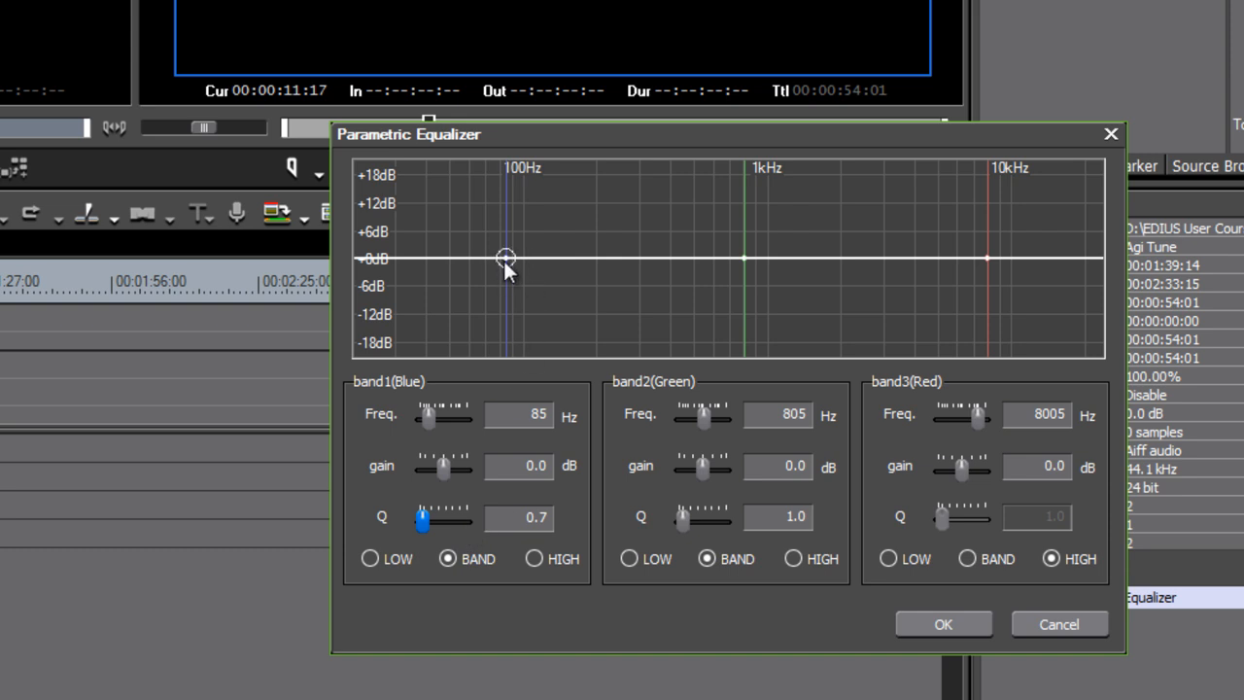
left_click_drag(504, 258, 497, 324)
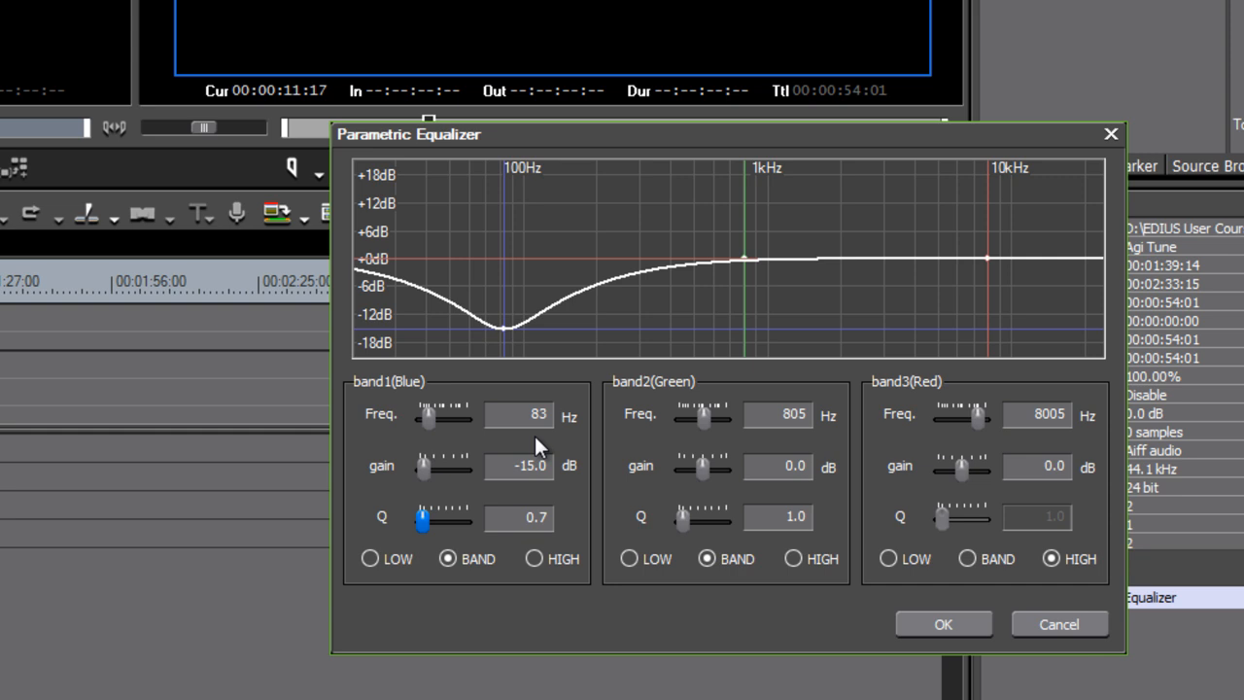
mouse_move(559, 423)
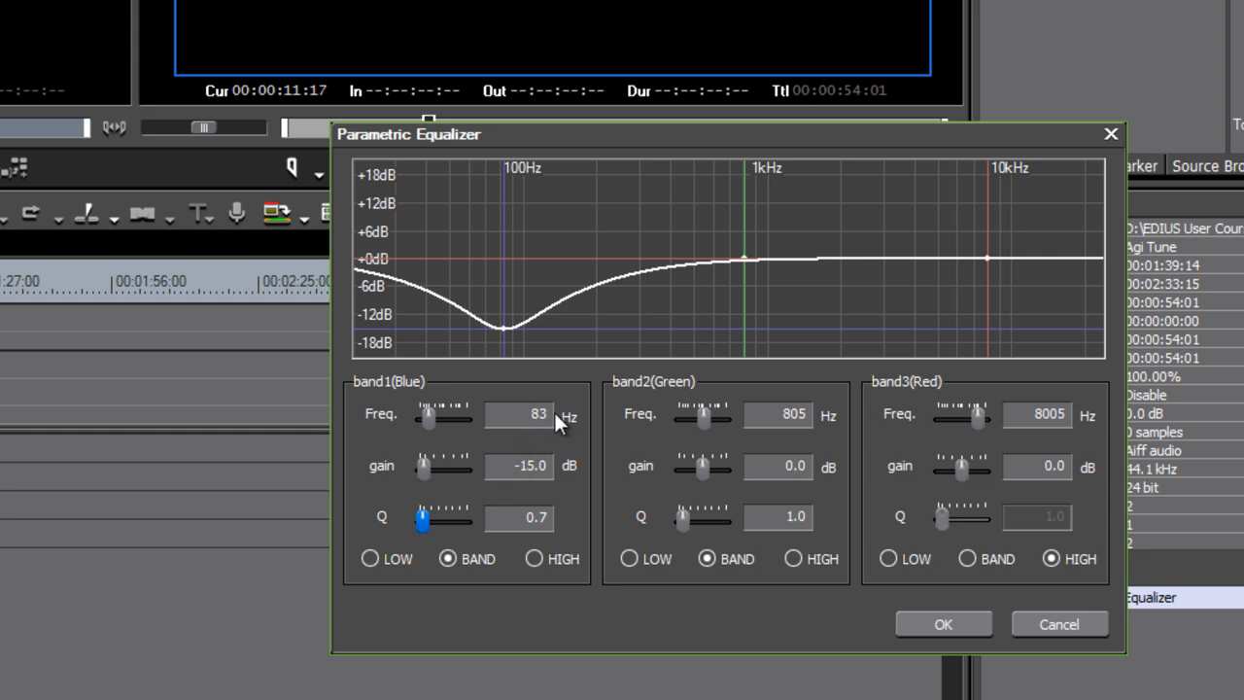
Adjust band 1's Q, settling on a narrow, sharp notch at Q 5.6
left_click_drag(420, 521, 437, 520)
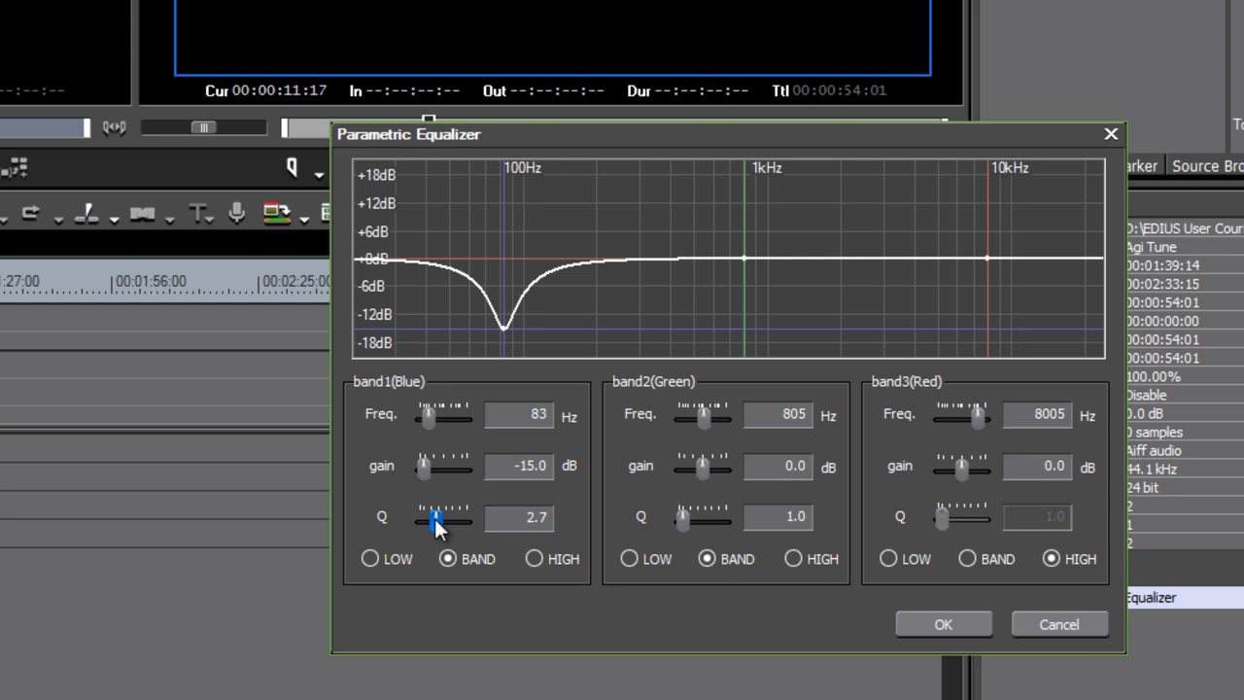
left_click_drag(435, 519, 429, 520)
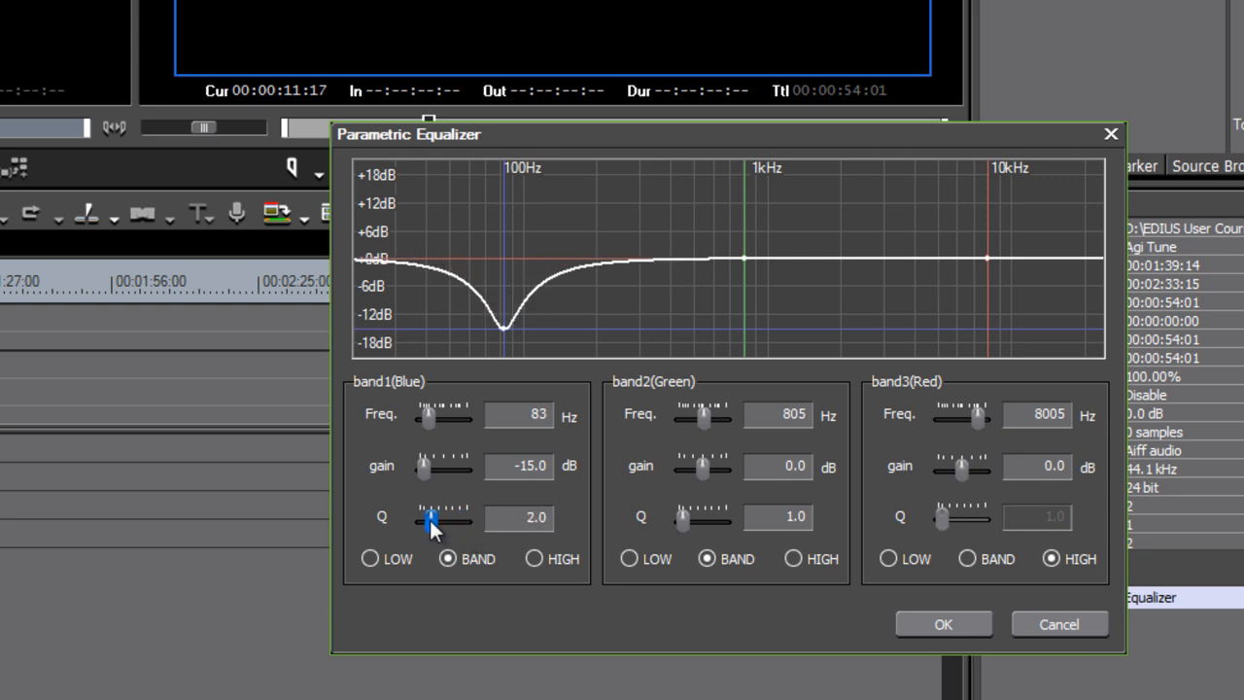
left_click_drag(432, 518, 426, 522)
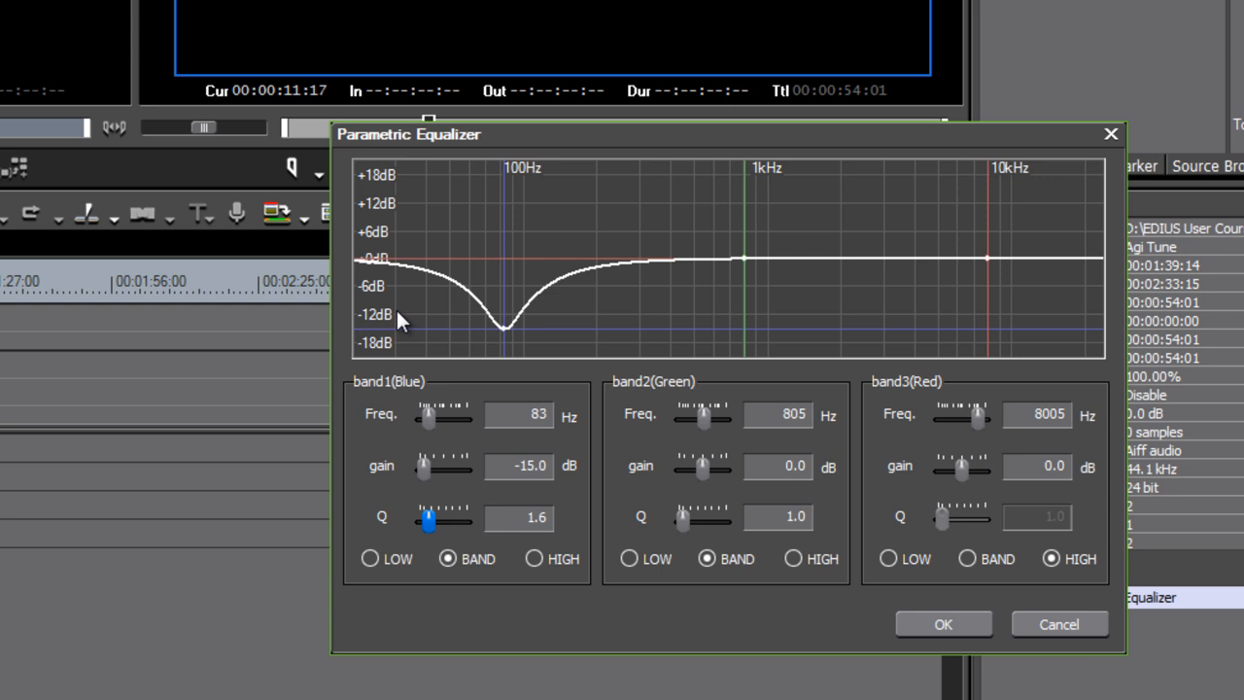
mouse_move(717, 270)
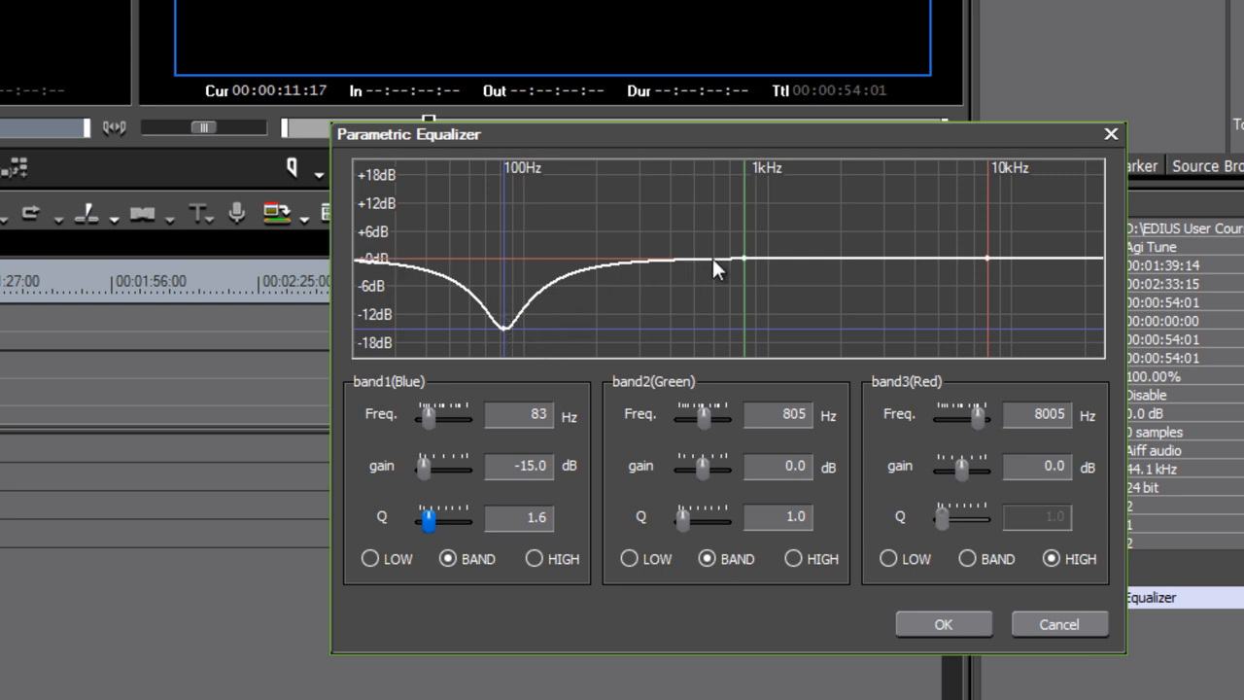
mouse_move(887, 309)
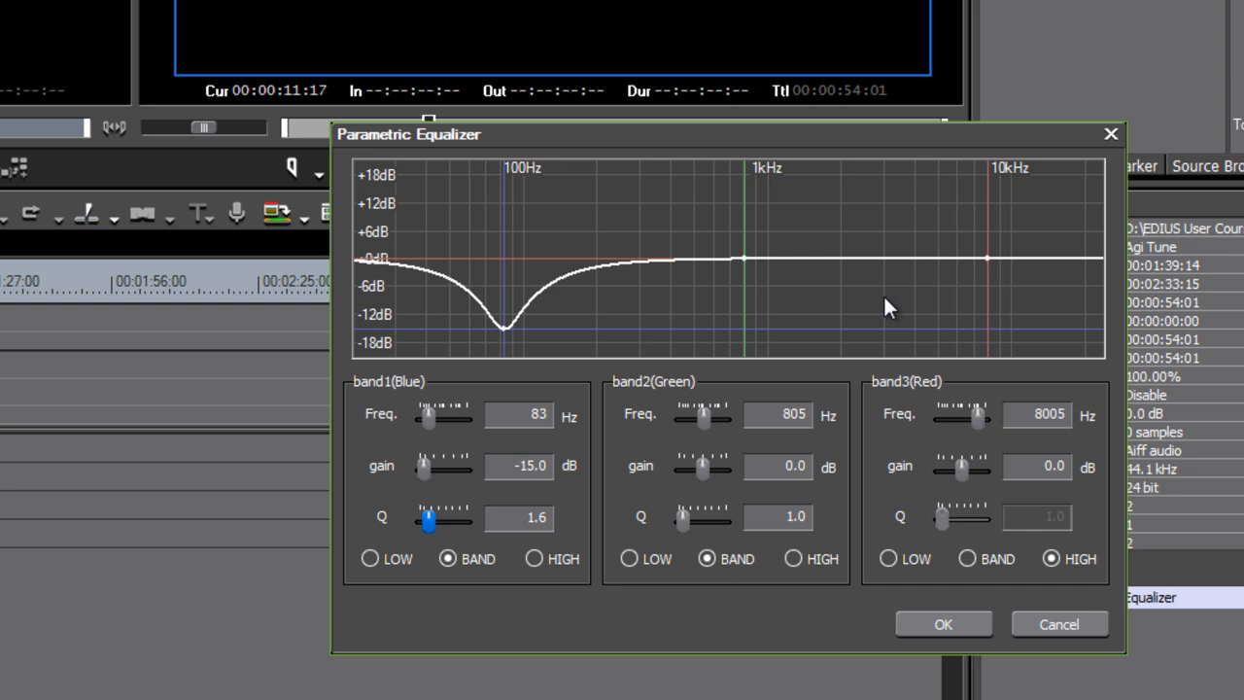
mouse_move(365, 403)
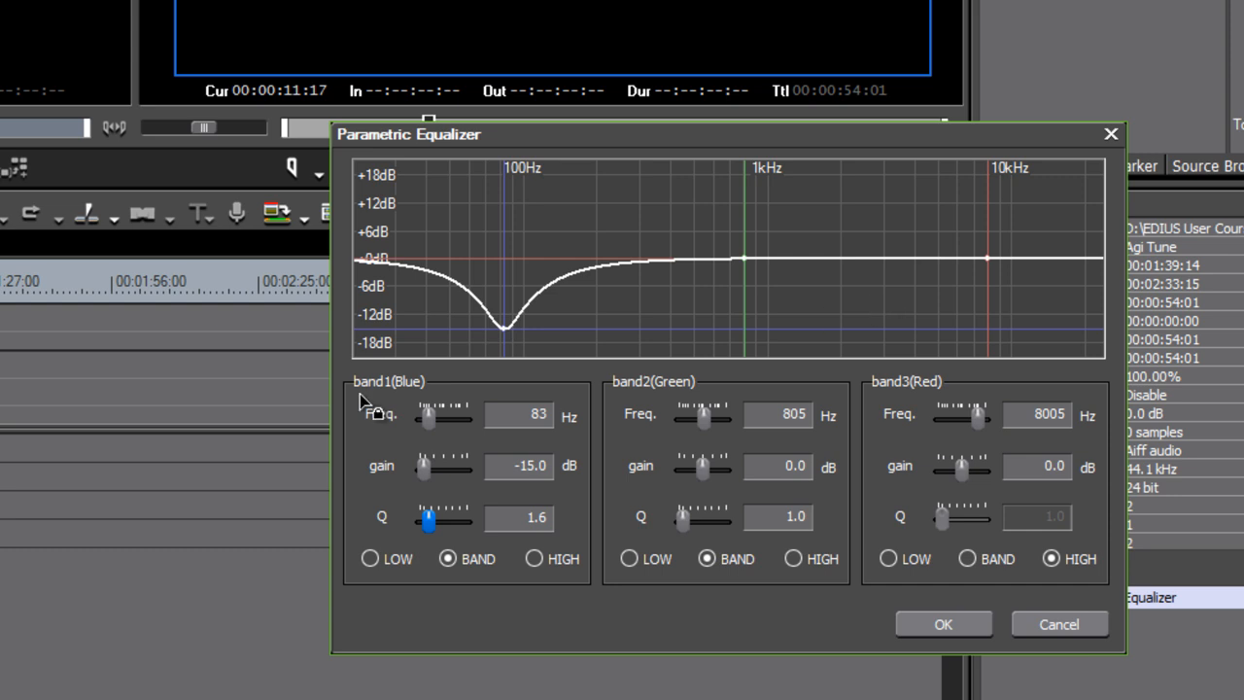
mouse_move(262, 542)
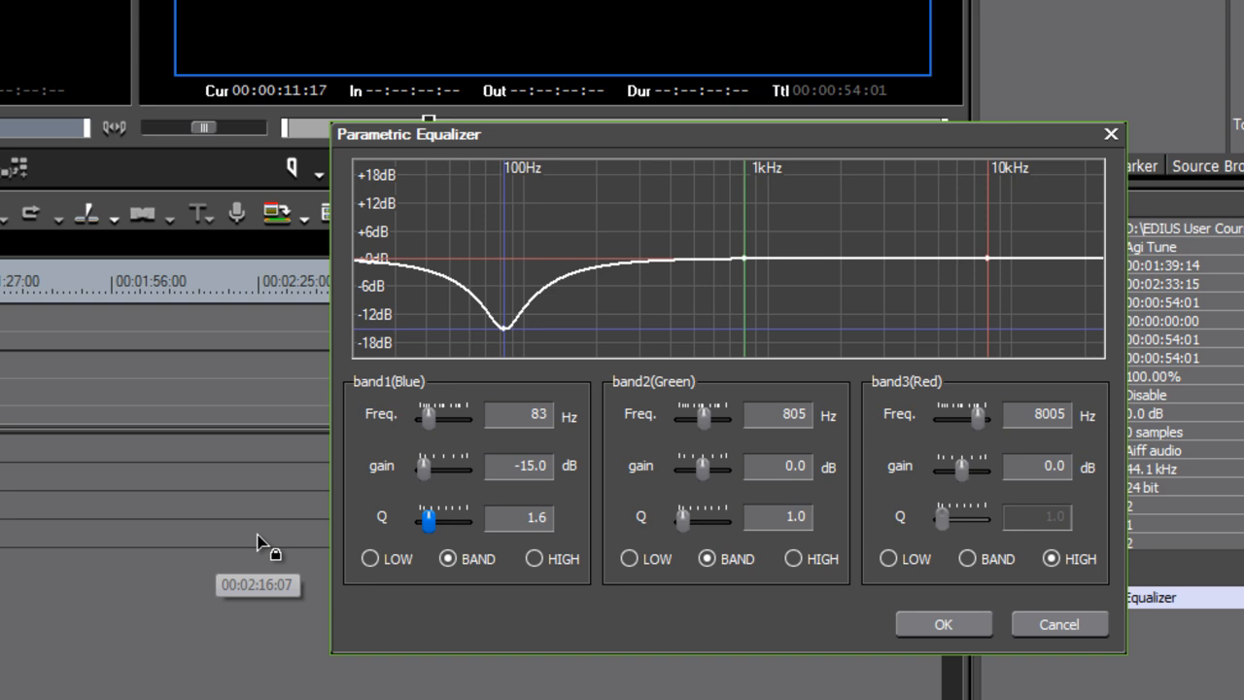
left_click_drag(428, 522, 421, 522)
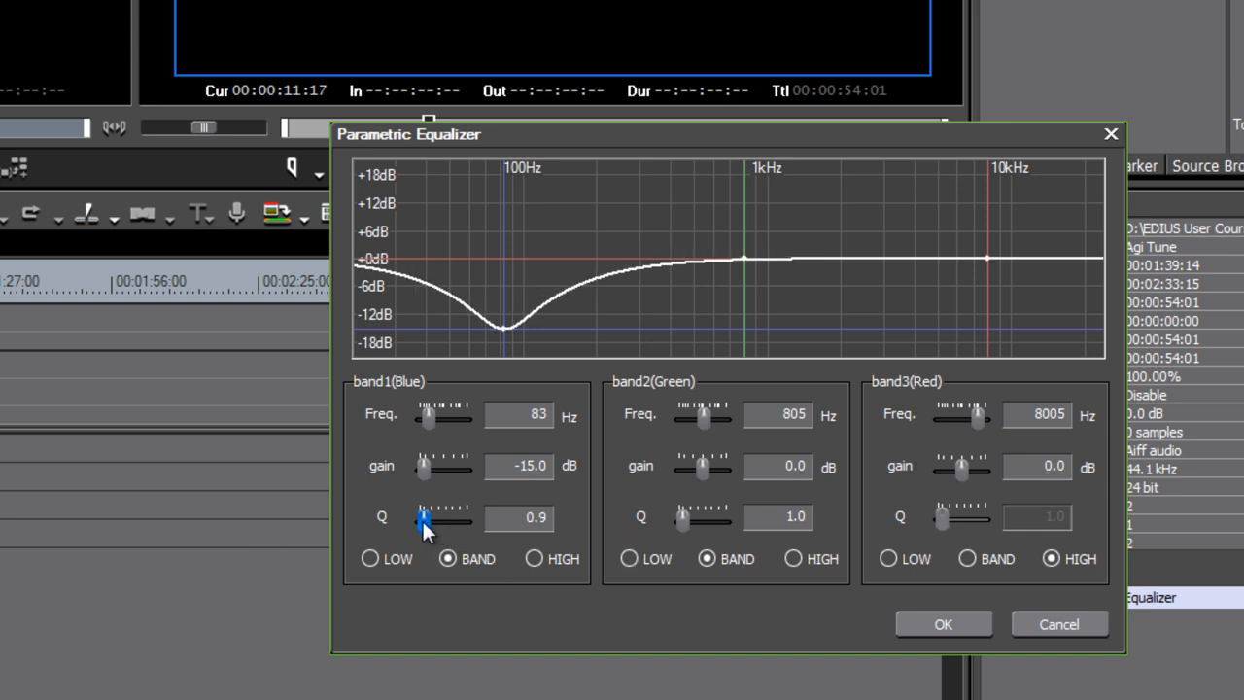
left_click_drag(432, 520, 417, 520)
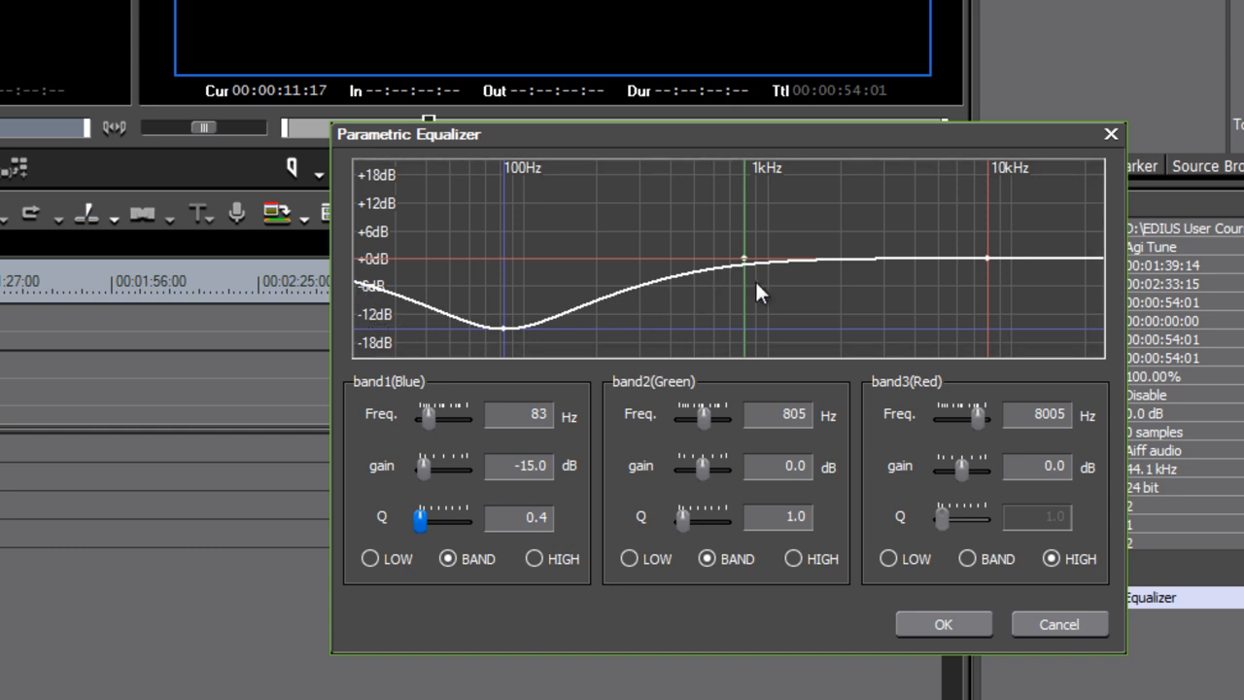
mouse_move(418, 525)
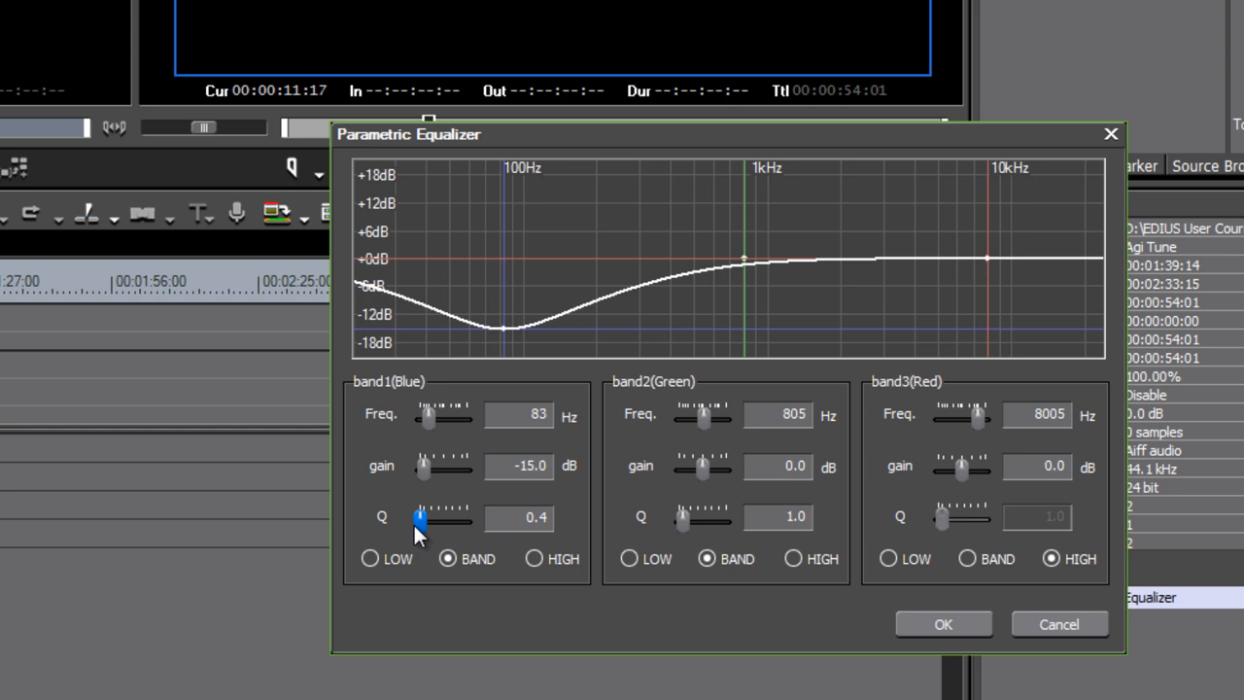
left_click_drag(418, 517, 457, 517)
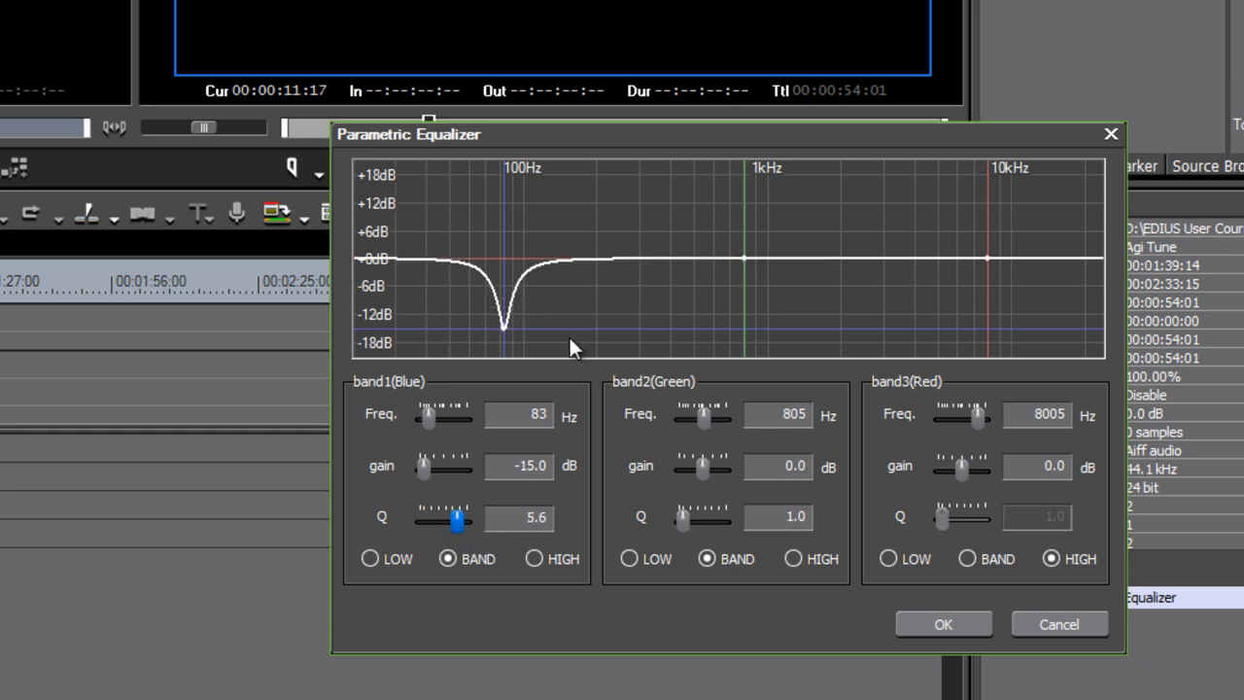
mouse_move(515, 355)
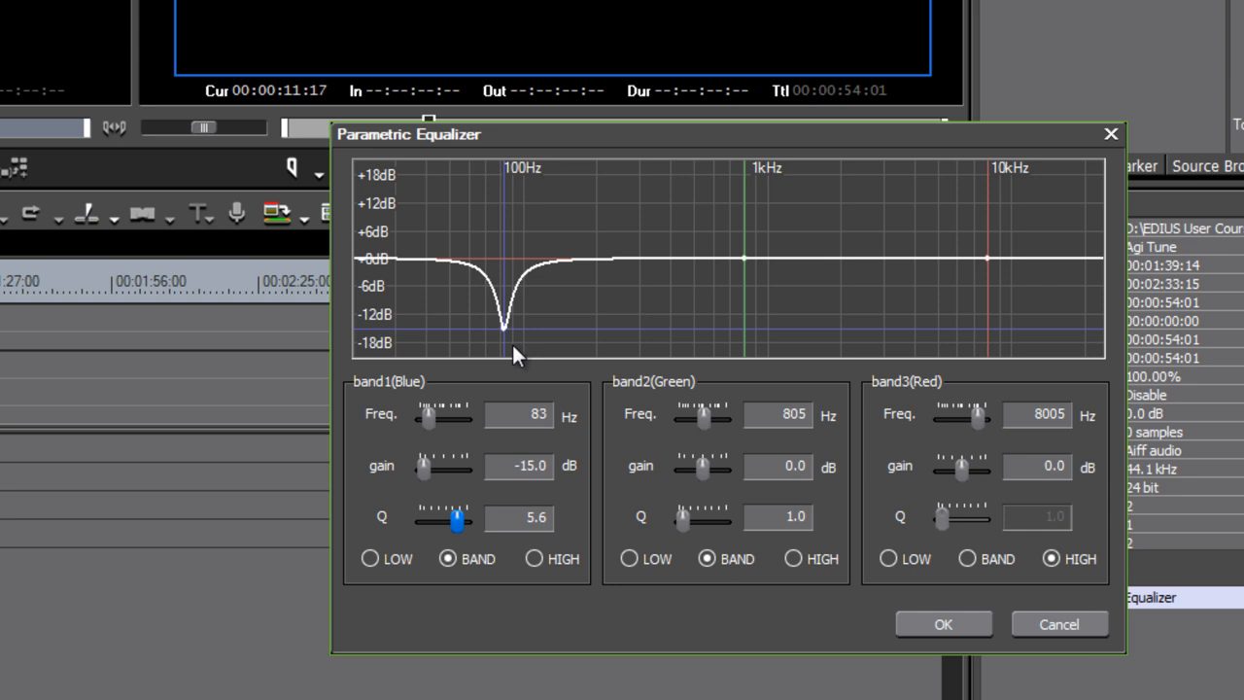
mouse_move(611, 287)
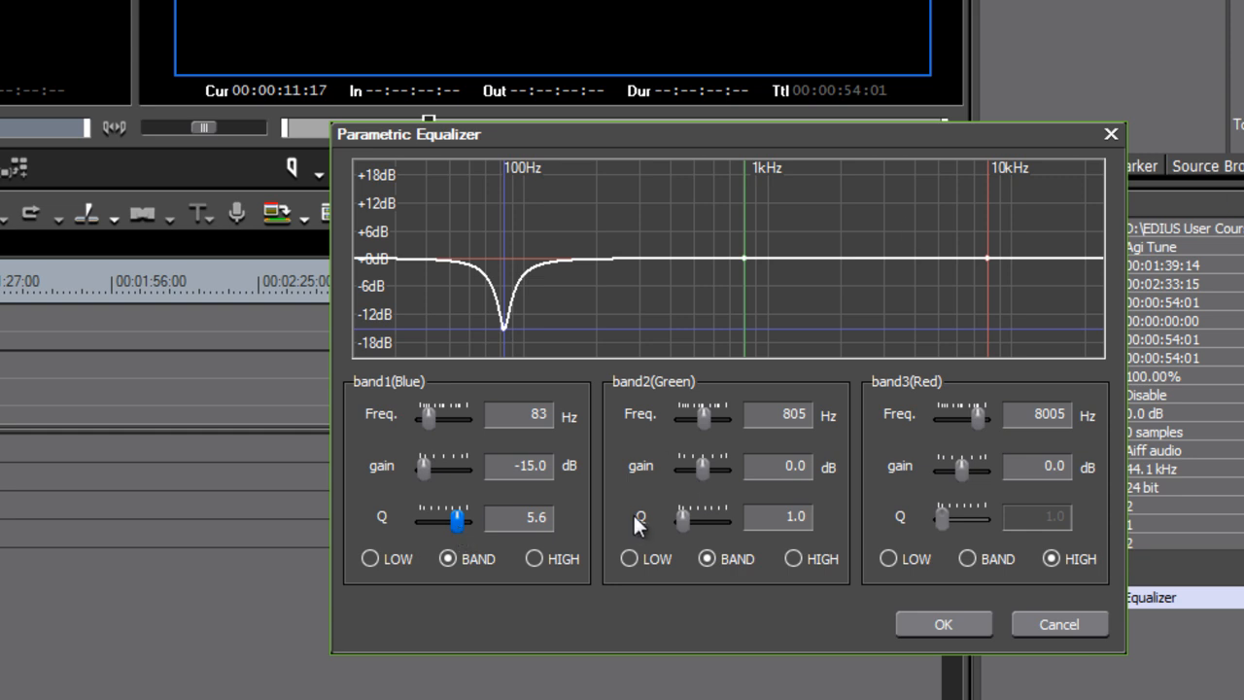
Widen band 1 to Q 0.4, dip band 2 -14 dB near 618 Hz, and apply
left_click_drag(457, 520, 420, 522)
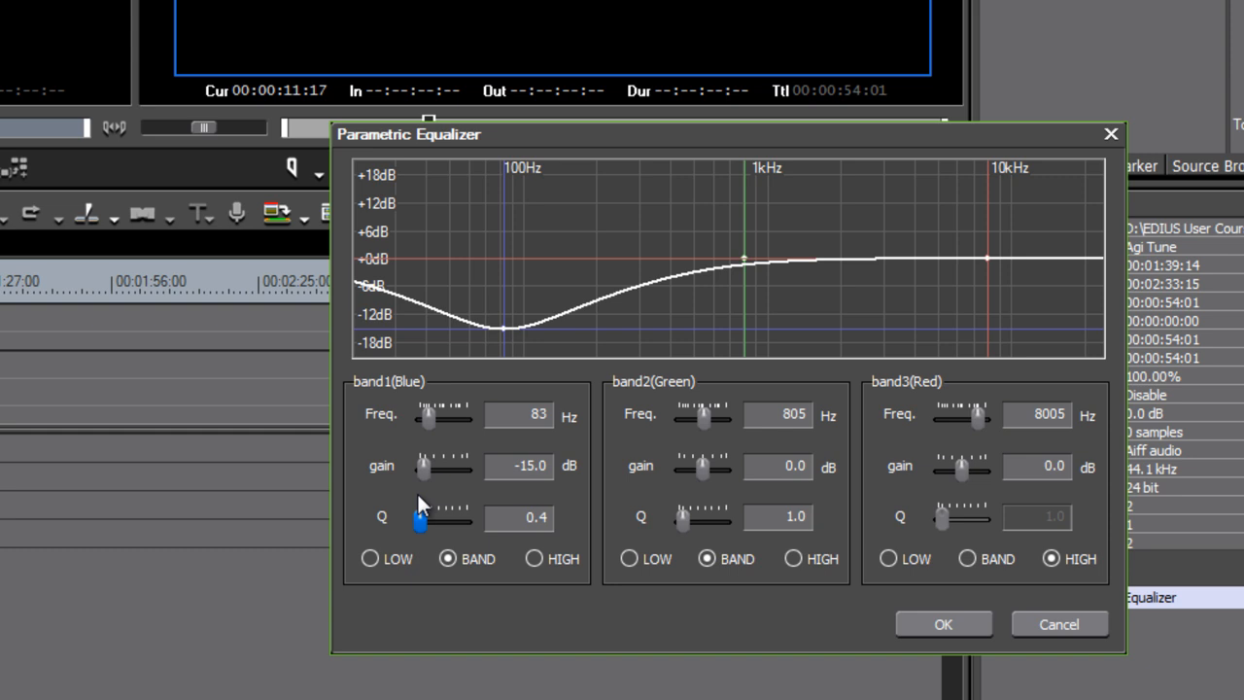
left_click_drag(743, 258, 722, 321)
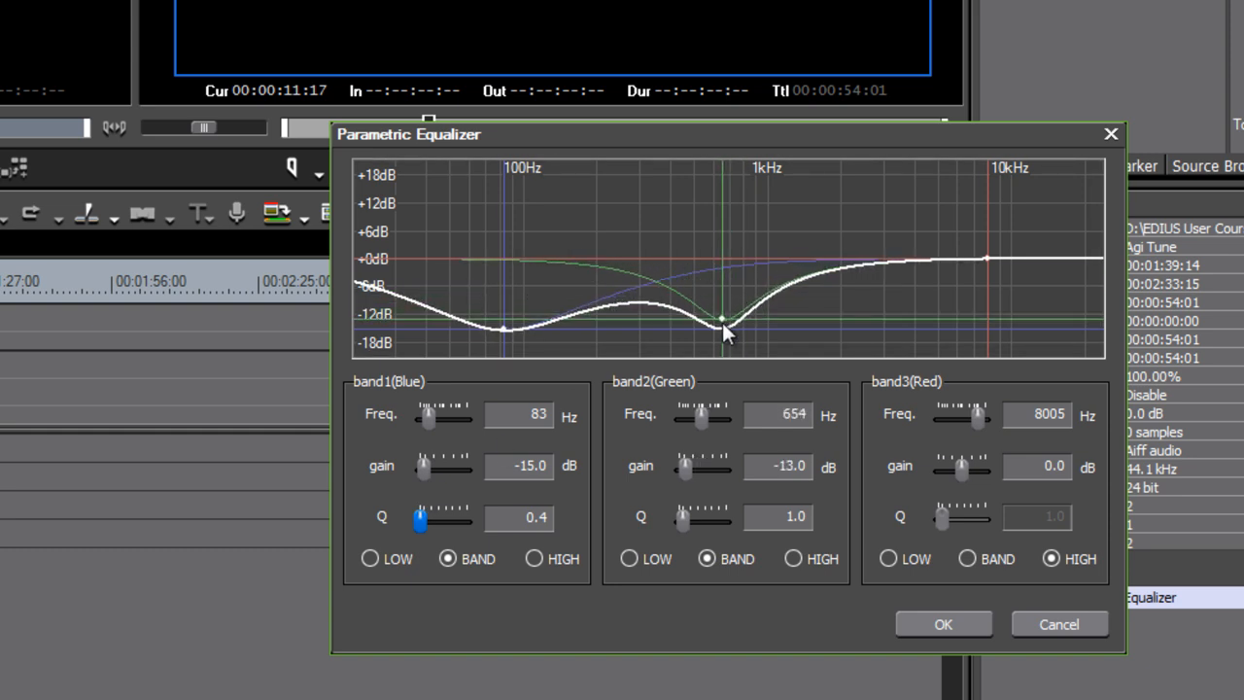
left_click_drag(721, 321, 717, 324)
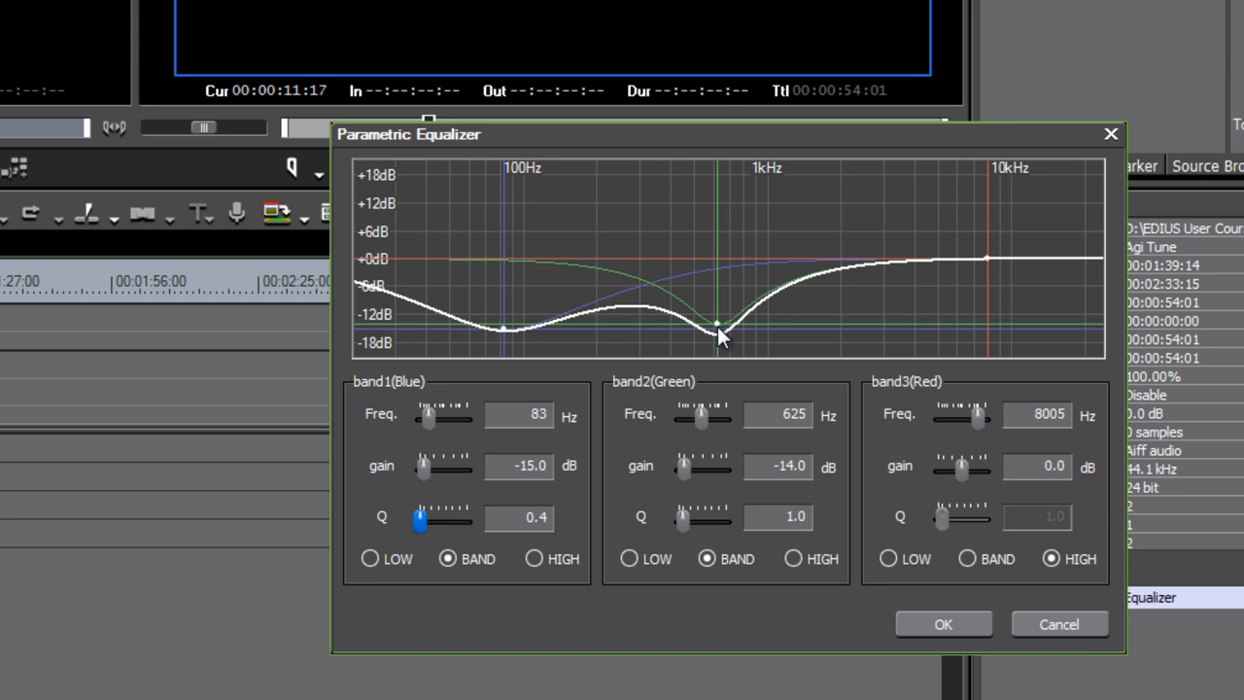
left_click_drag(716, 323, 716, 330)
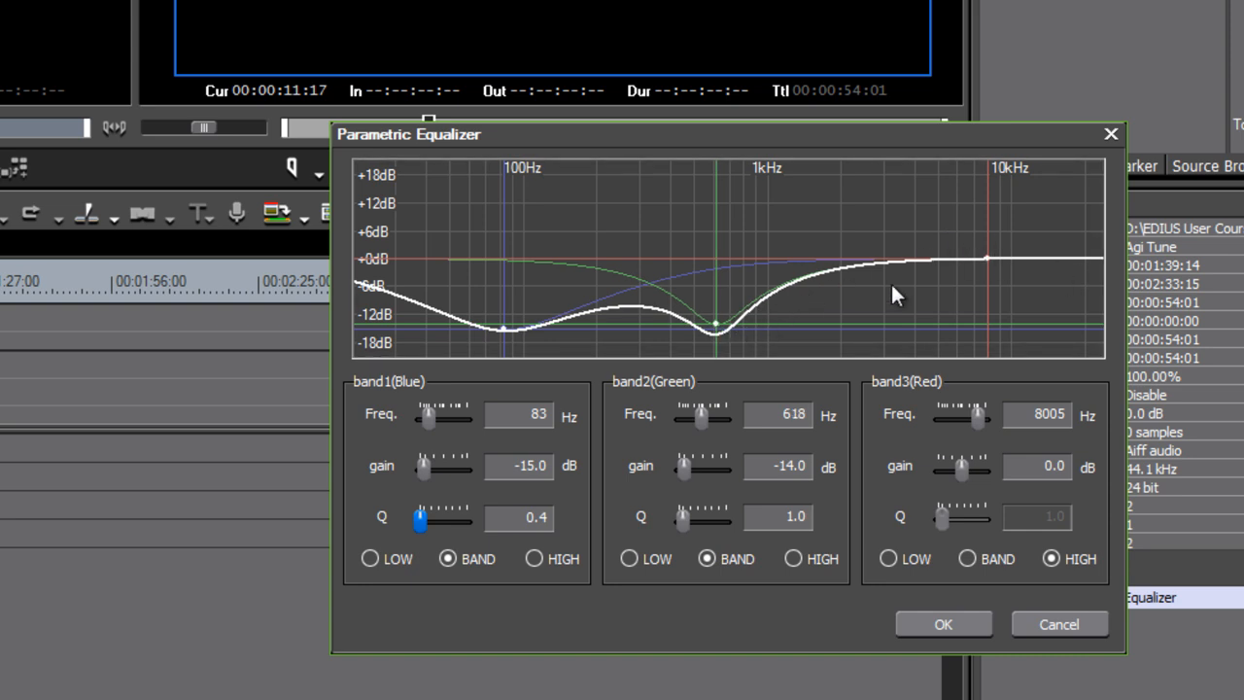
mouse_move(930, 282)
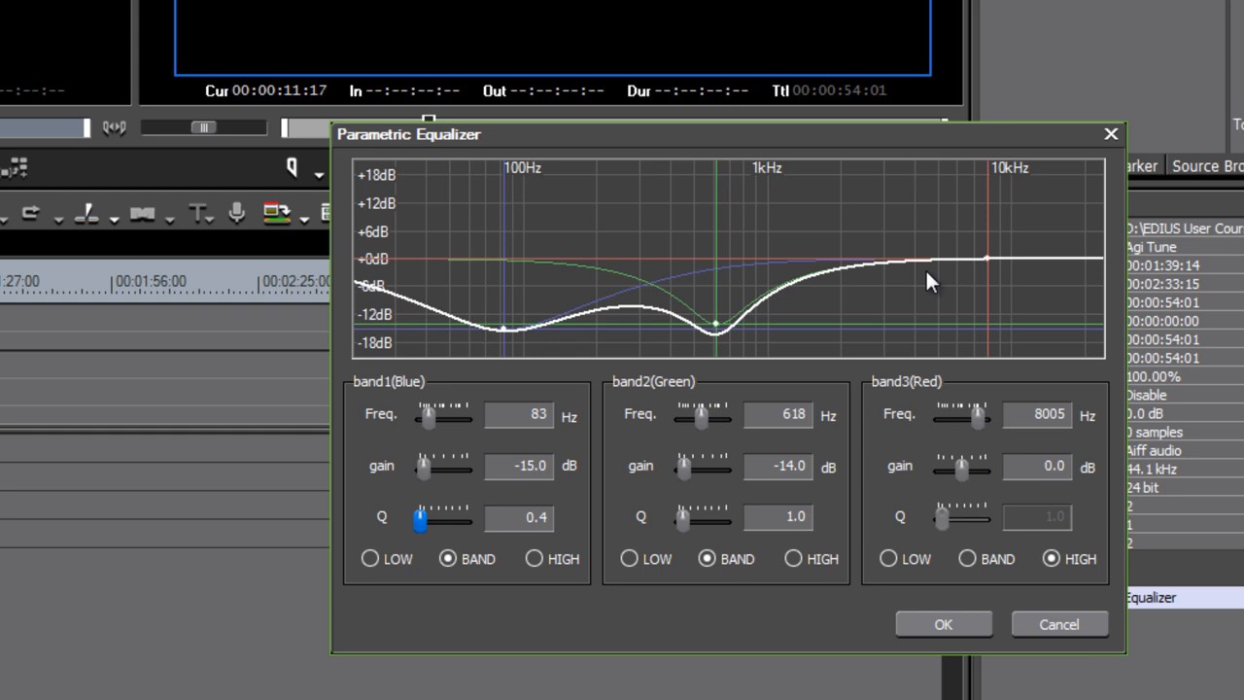
mouse_move(921, 282)
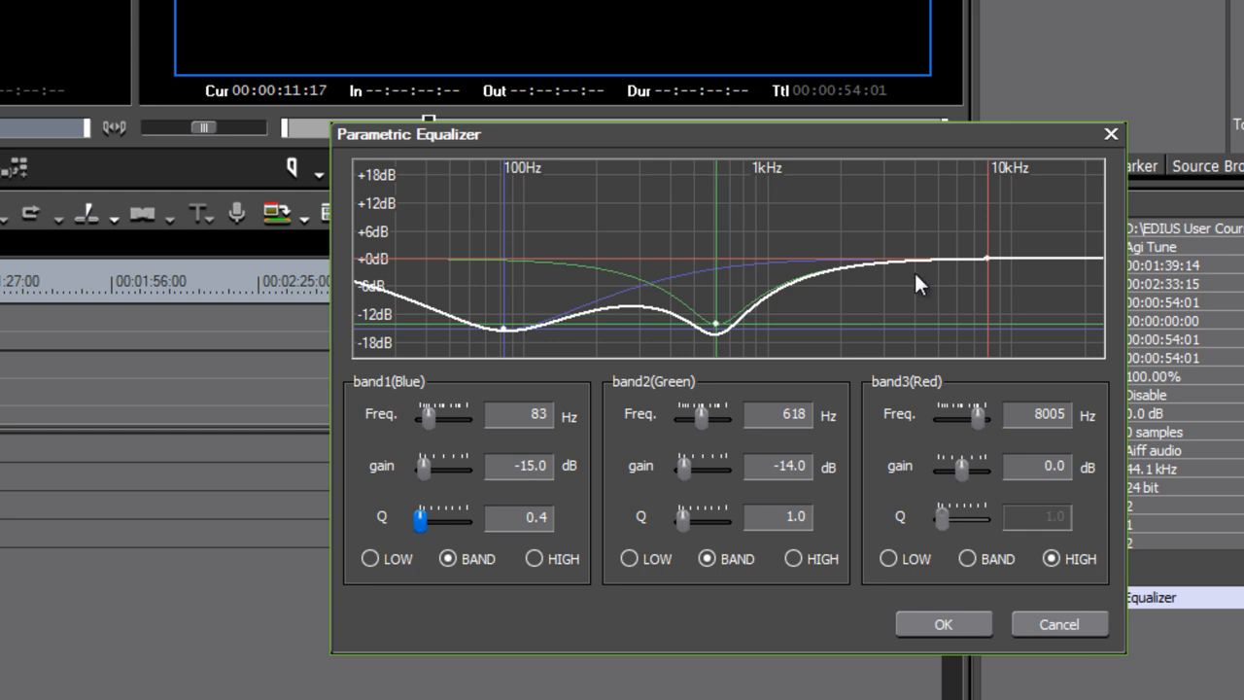
mouse_move(756, 368)
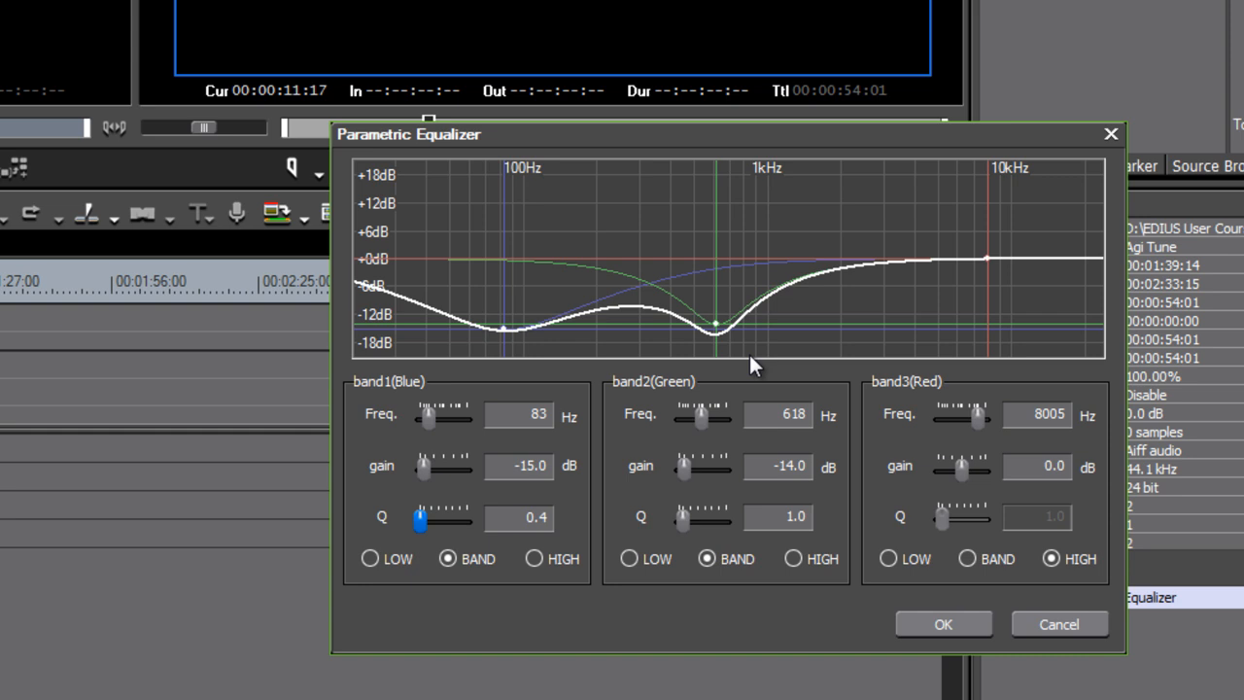
mouse_move(715, 305)
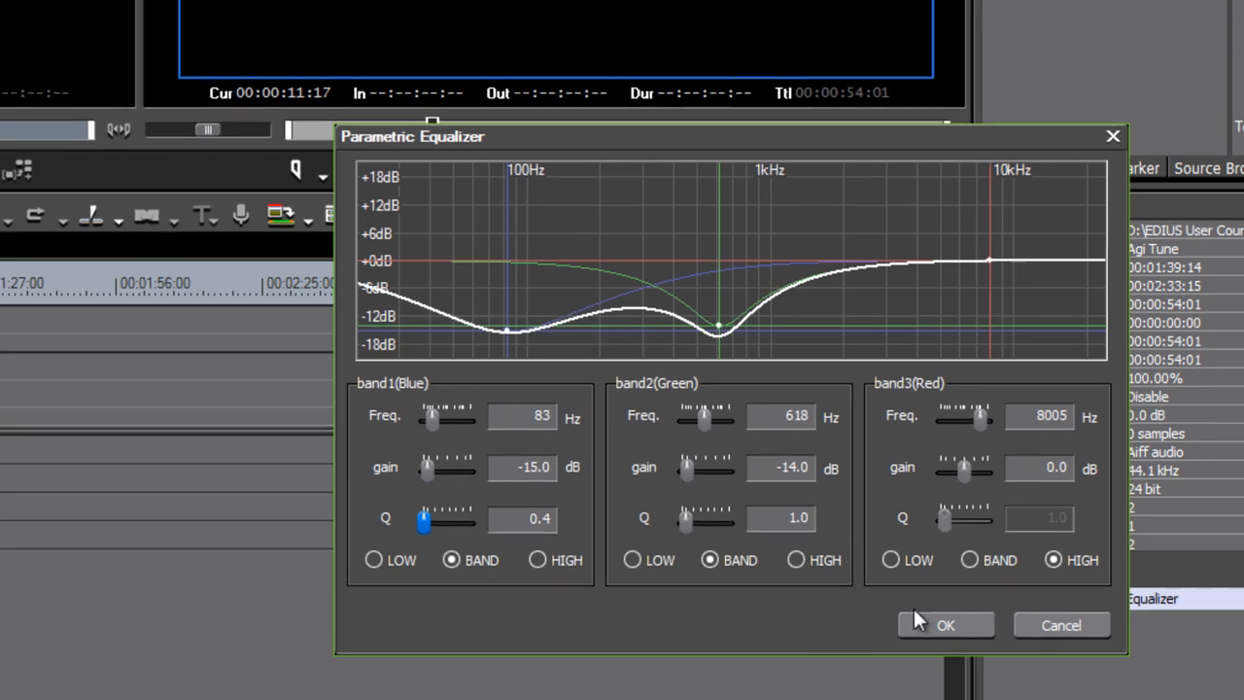
left_click(944, 625)
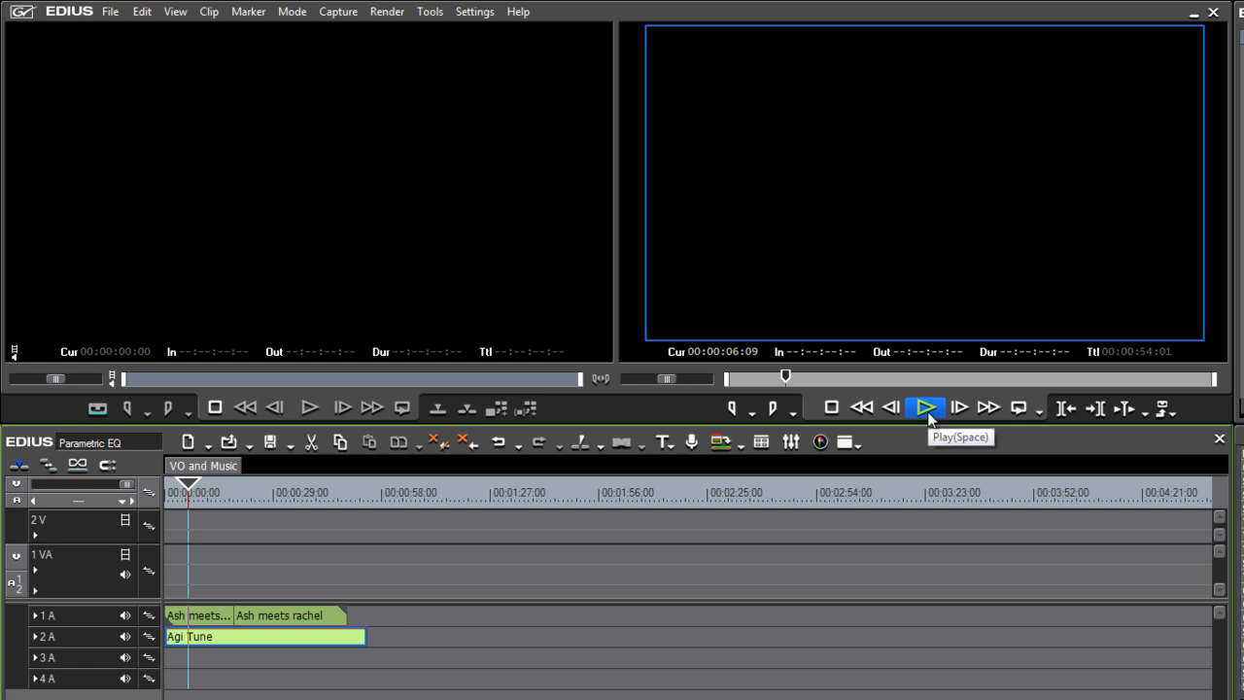
Start and stop playback to audition the equalized music, stopping around 12 seconds
left_click(925, 407)
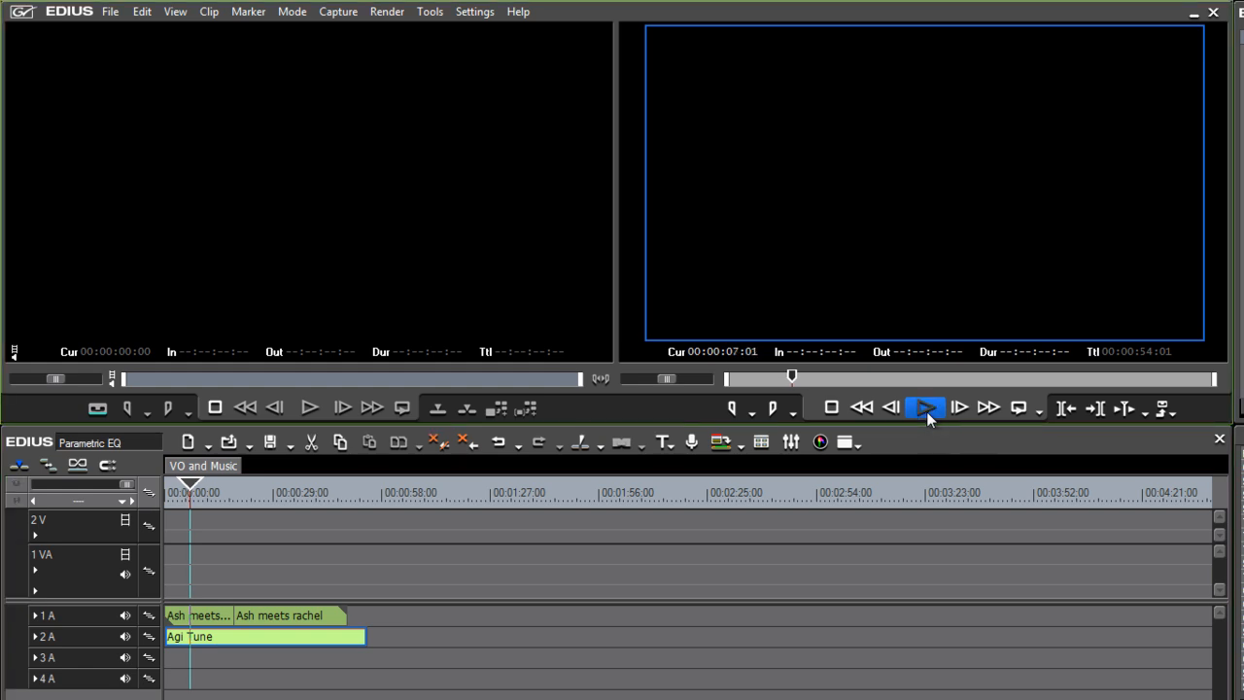
left_click(925, 407)
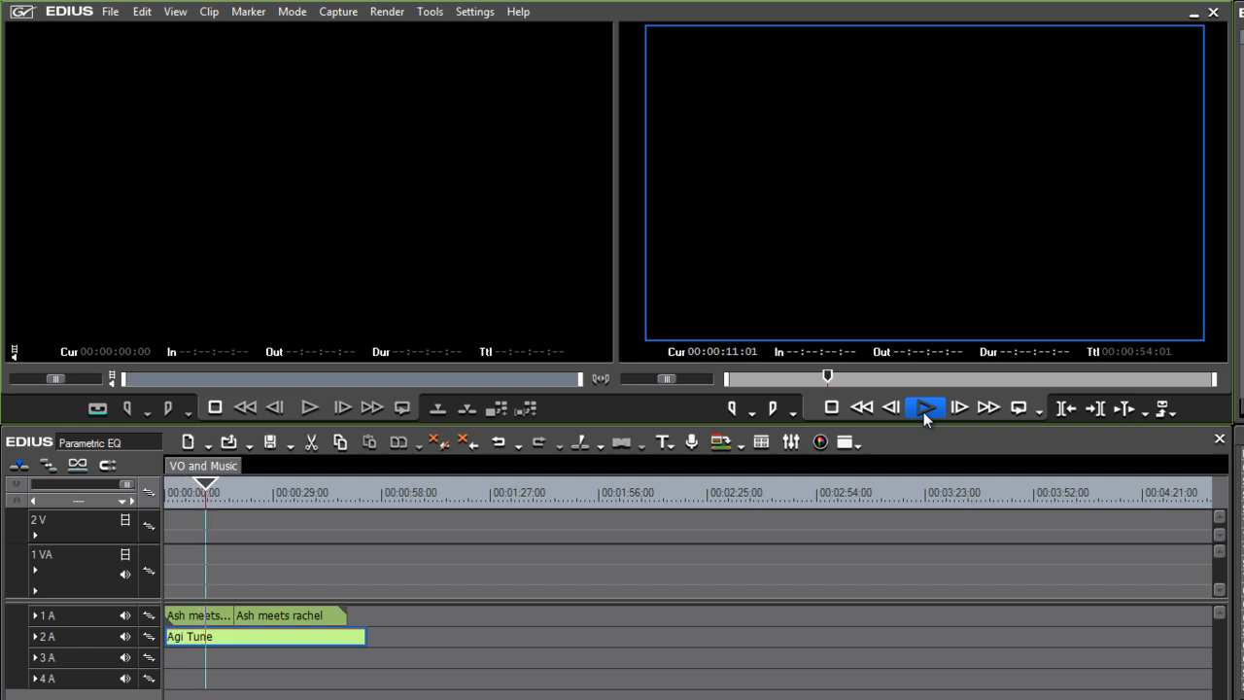
left_click(924, 407)
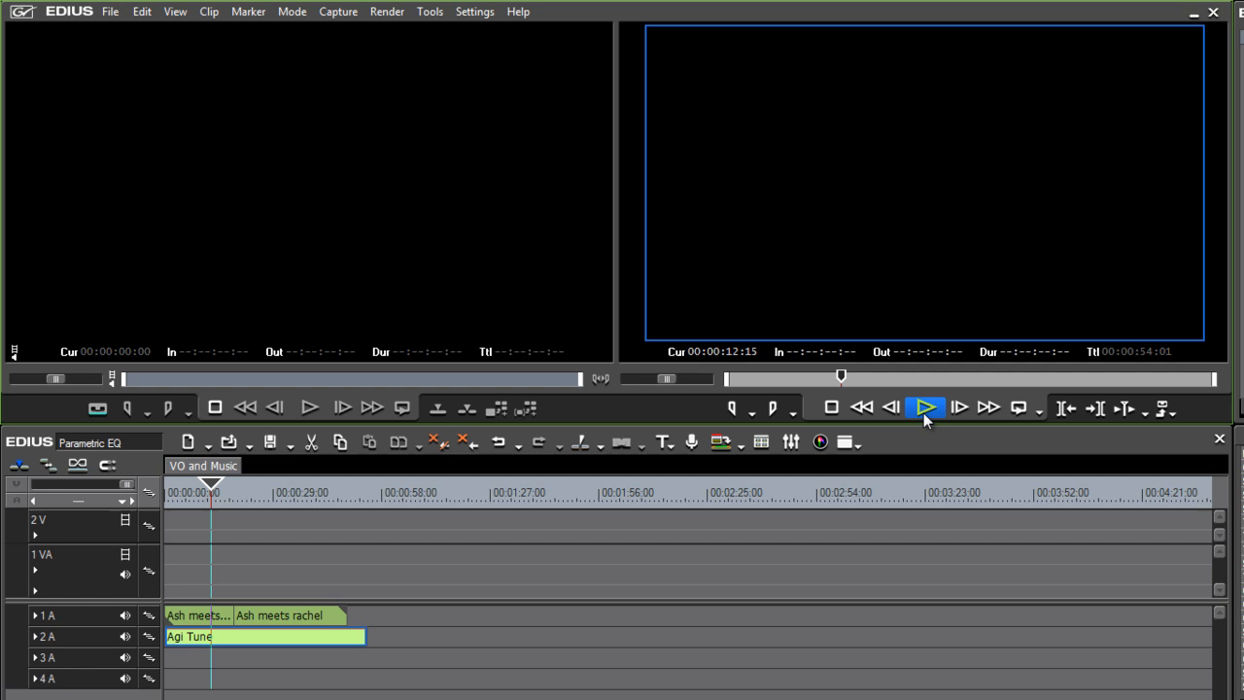
left_click(924, 407)
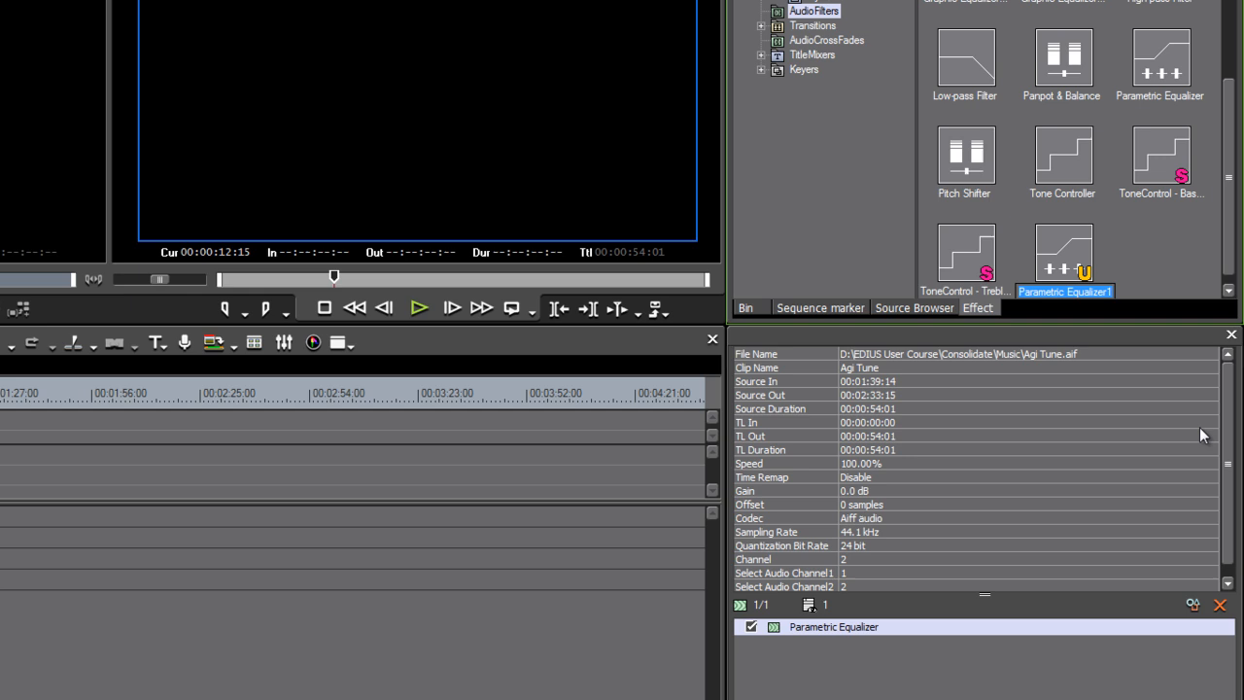
mouse_move(1162, 273)
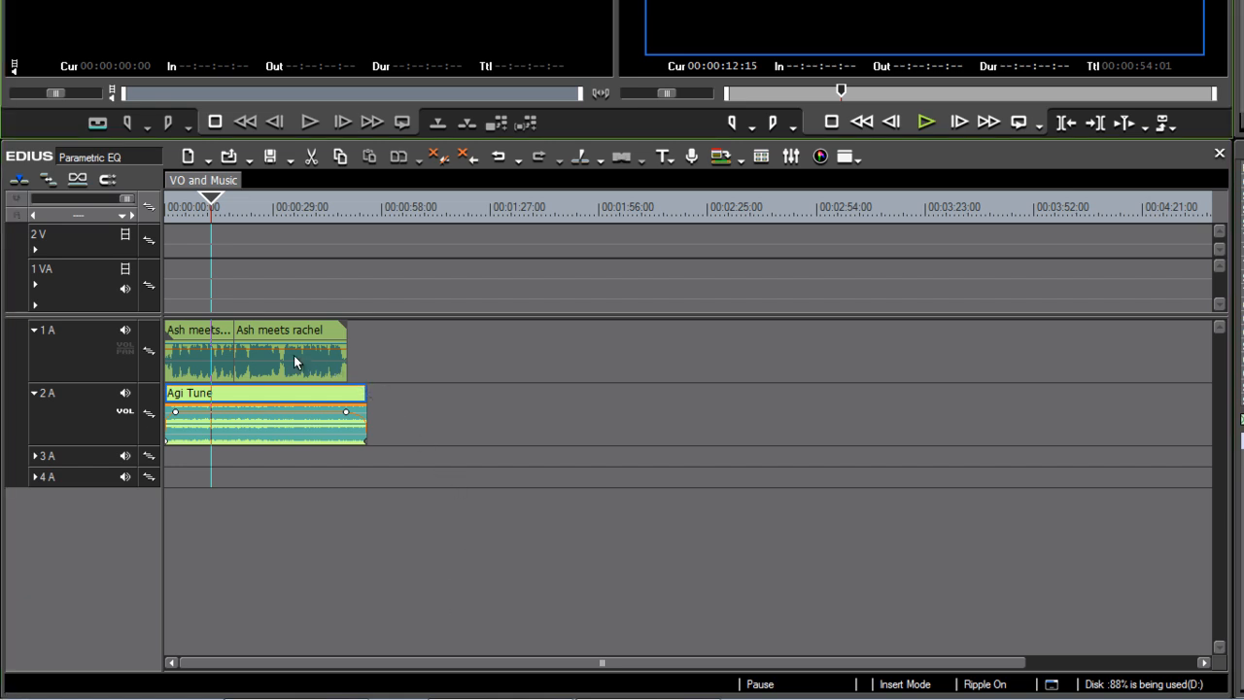
mouse_move(486, 561)
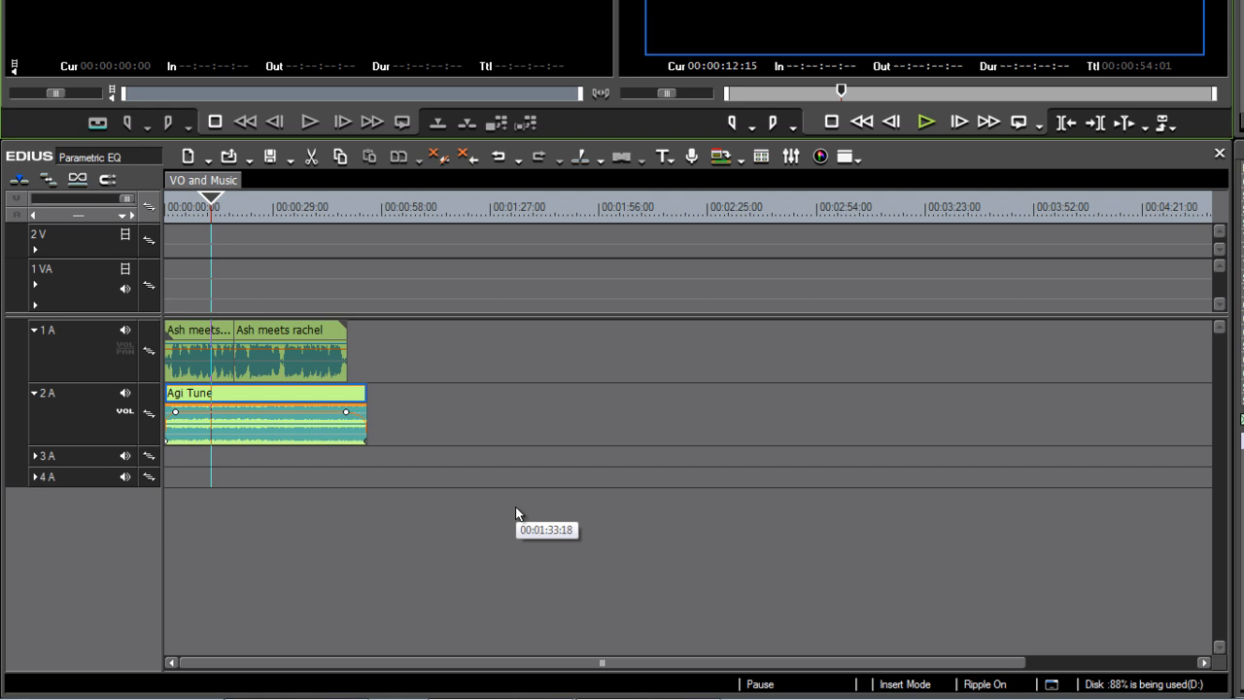
mouse_move(527, 523)
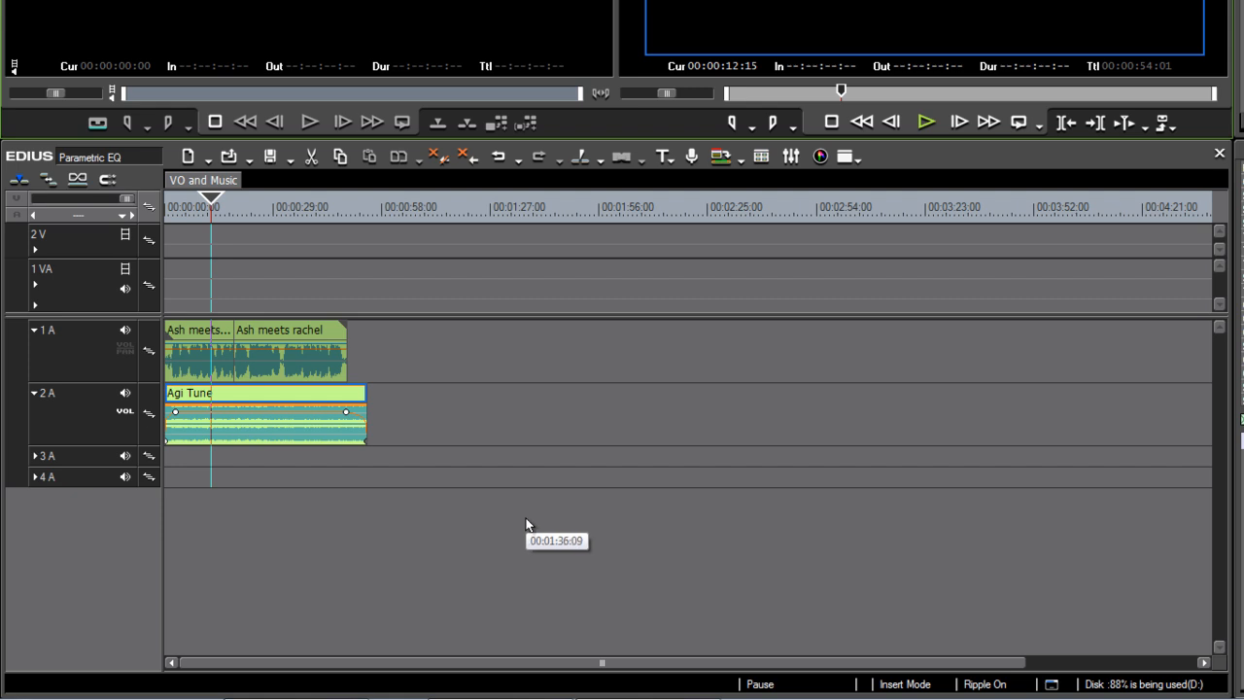
mouse_move(549, 533)
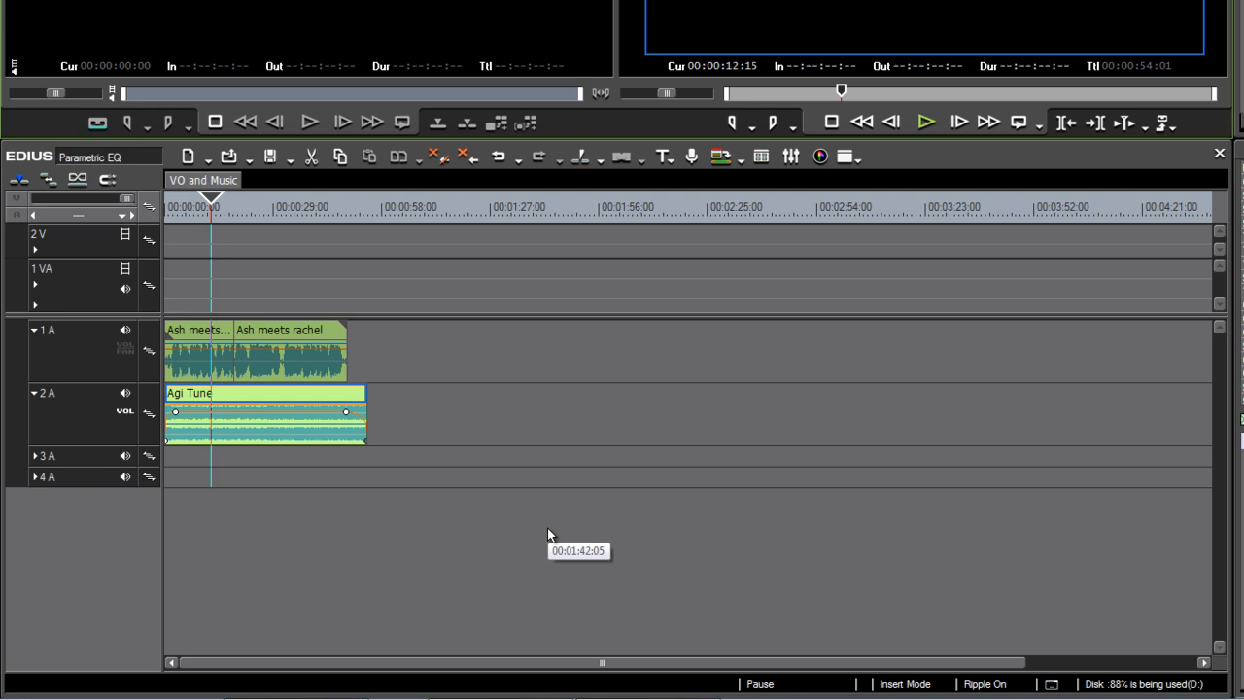